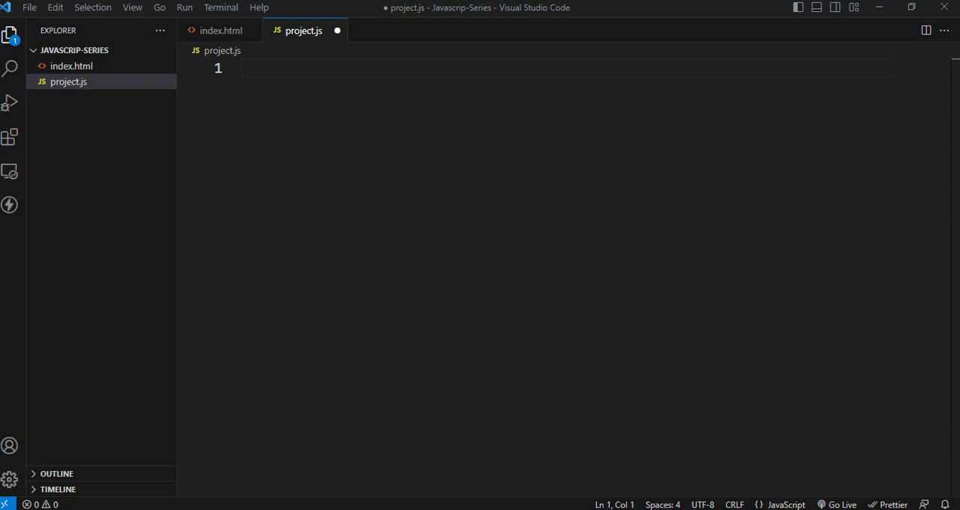
- Declare function goodStart(){ below a blank line and open its empty body
{"action": "key", "text": "Enter"}
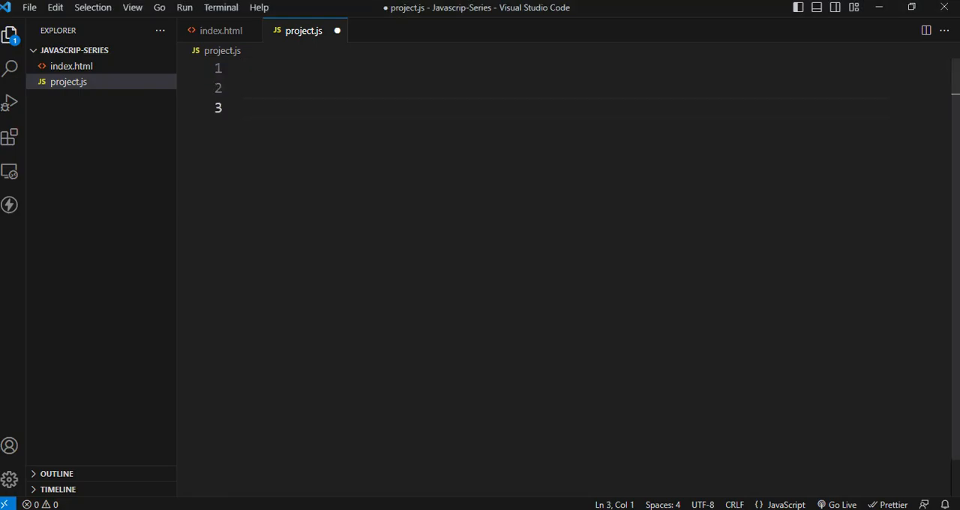
{"action": "type", "text": "f"}
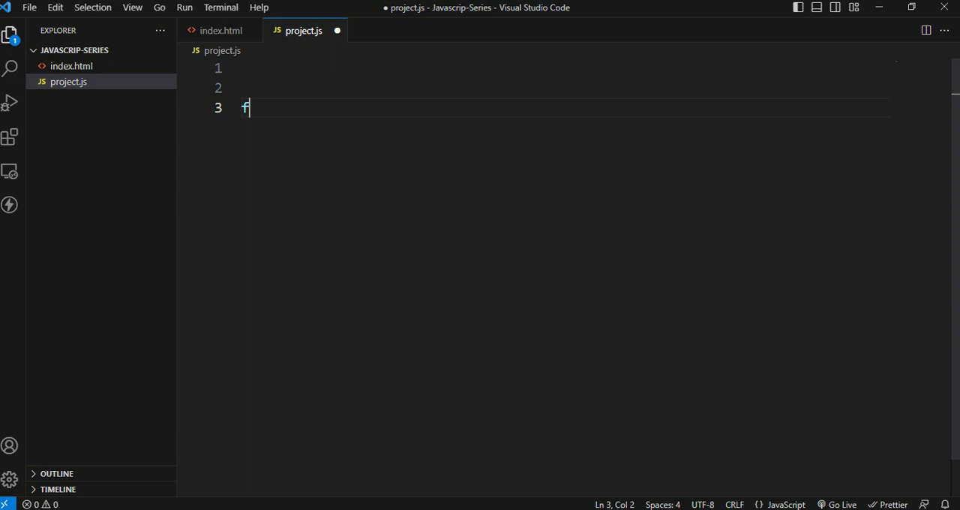
{"action": "type", "text": "unction"}
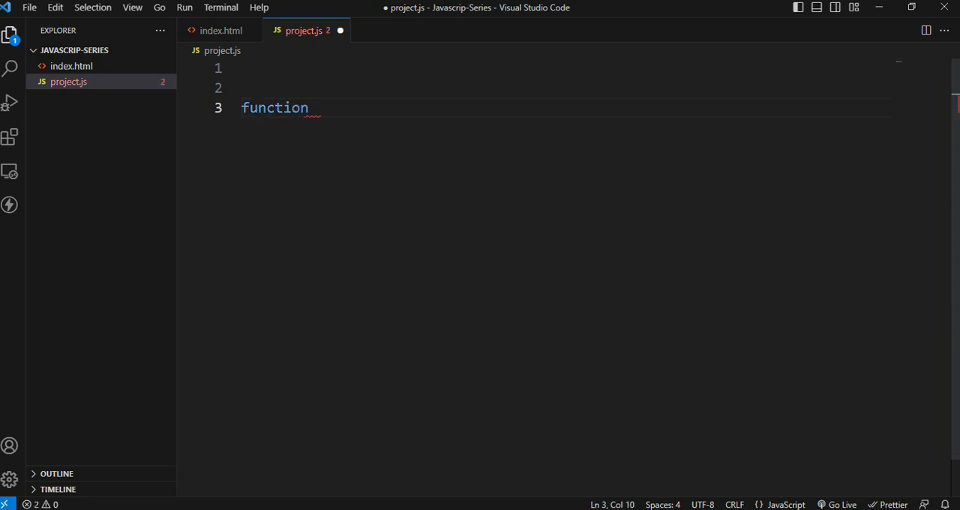
{"action": "type", "text": "good"}
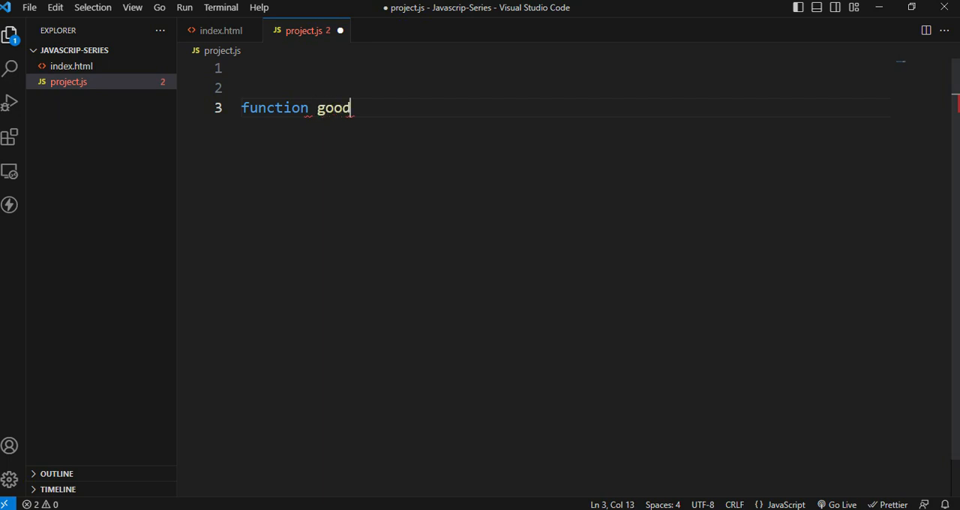
{"action": "type", "text": "St"}
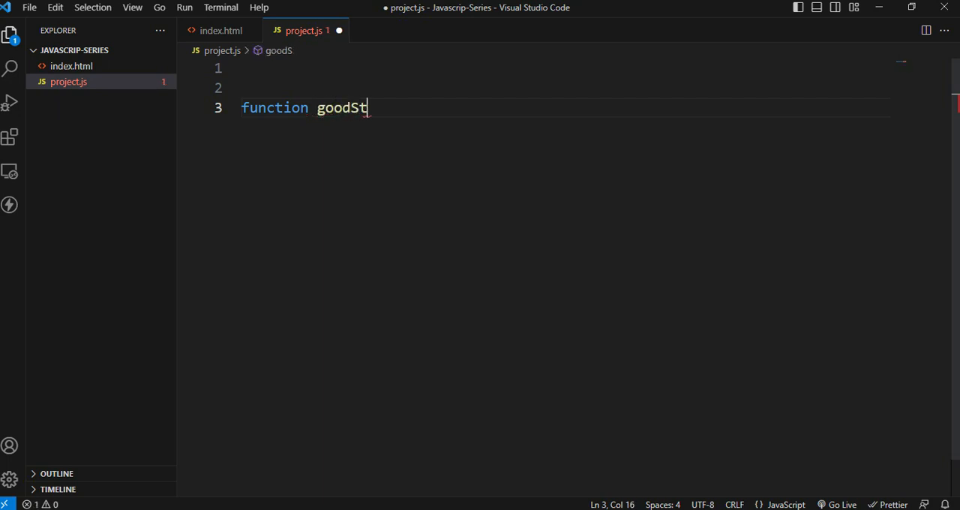
{"action": "type", "text": "art("}
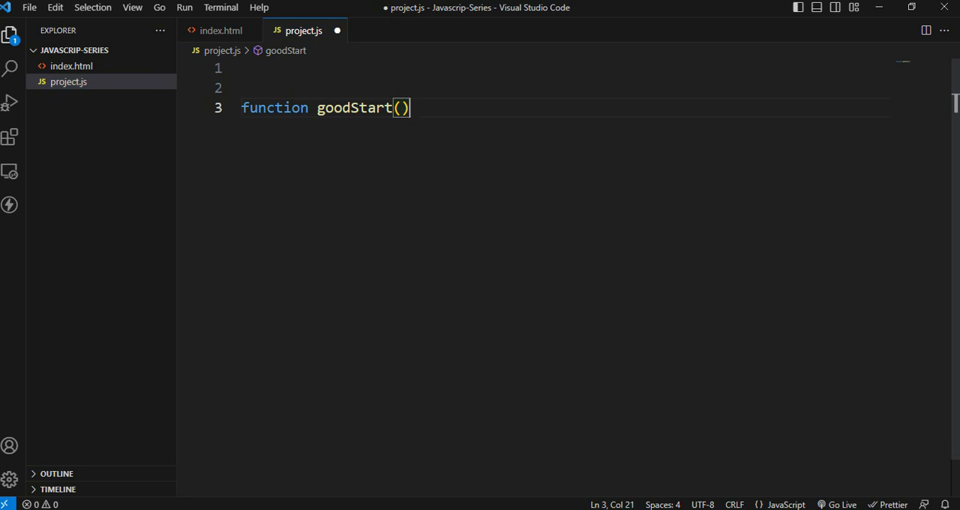
{"action": "type", "text": "{"}
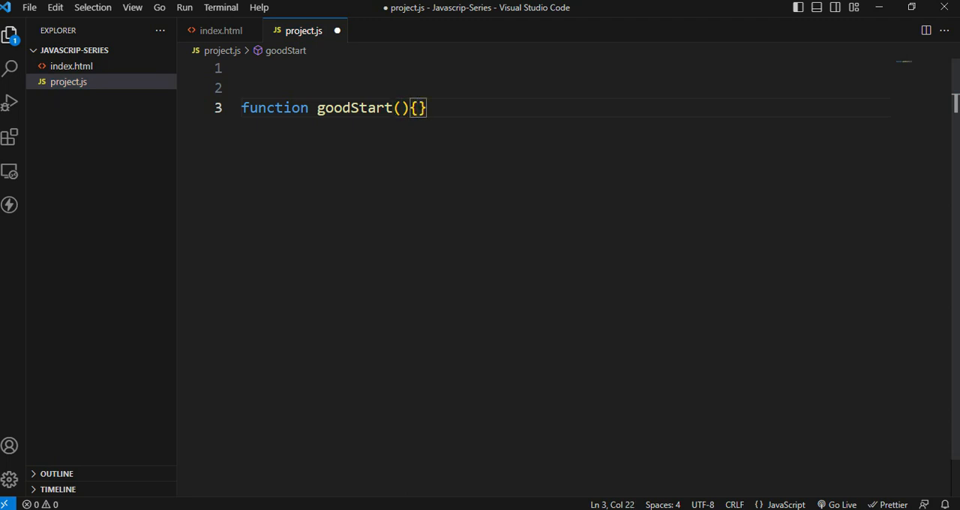
{"action": "key", "text": "Enter"}
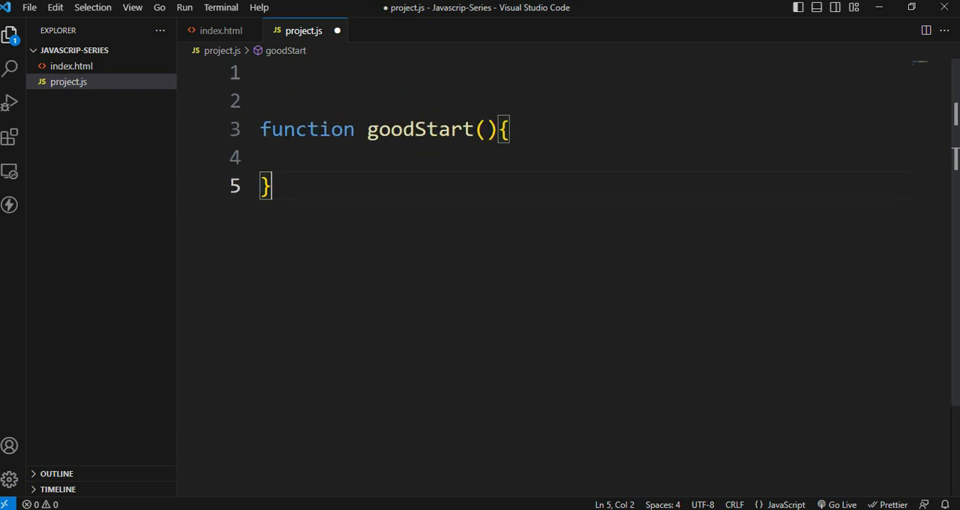
- Try digits 12141, a space, /, \ and & in the goodStart name, removing each invalid character
{"action": "double_click", "coordinate": [414, 129]}
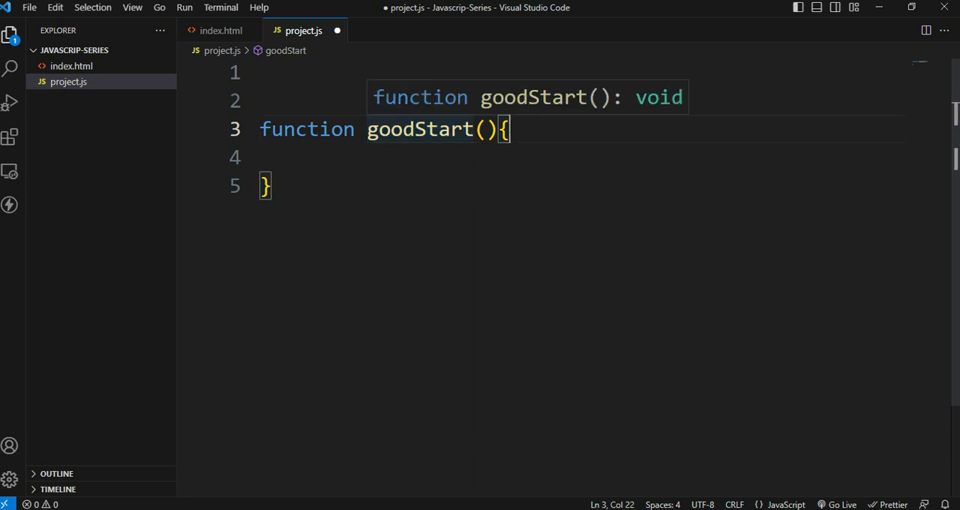
{"action": "double_click", "coordinate": [418, 129]}
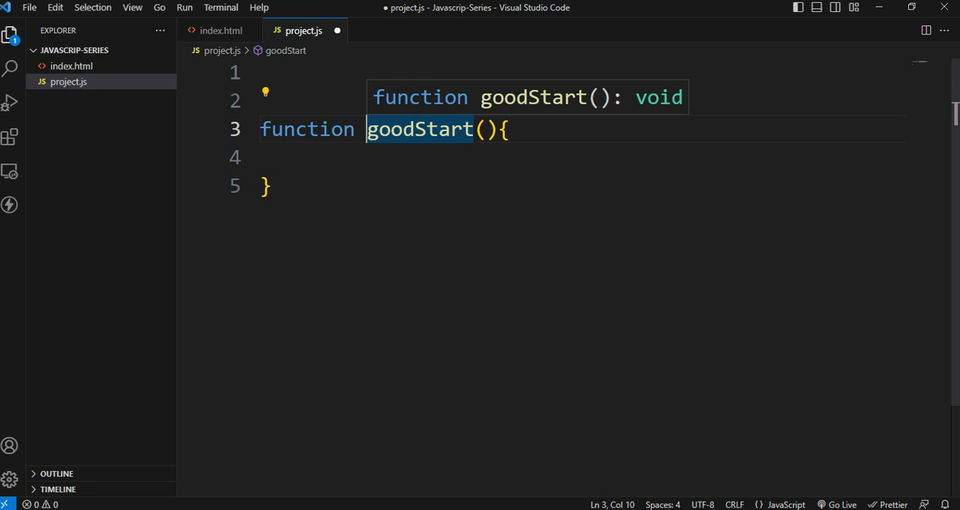
{"action": "type", "text": "12141"}
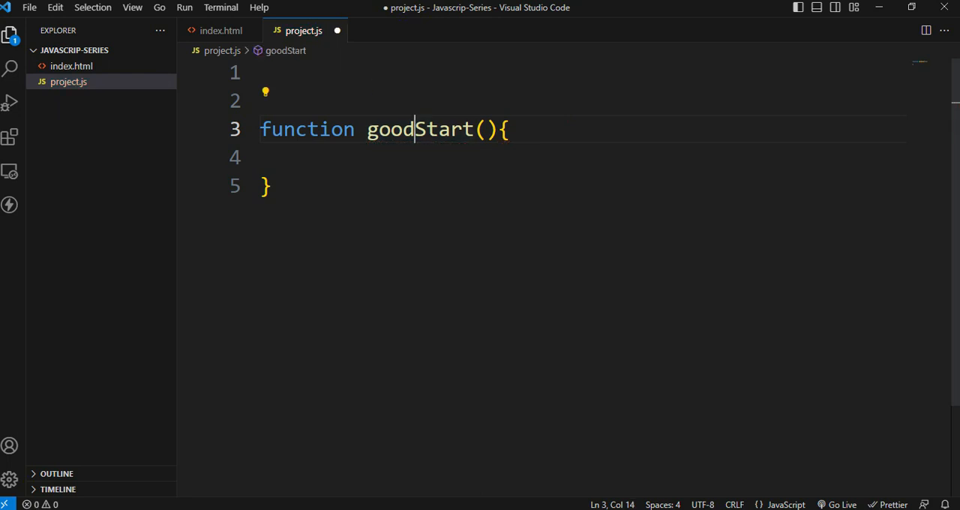
{"action": "type", "text": "\" \""}
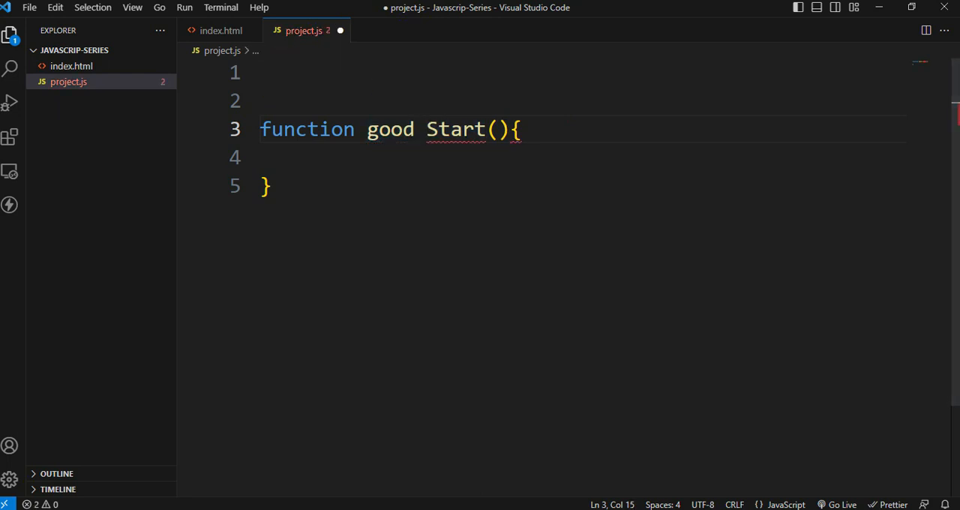
{"action": "key", "text": "Backspace"}
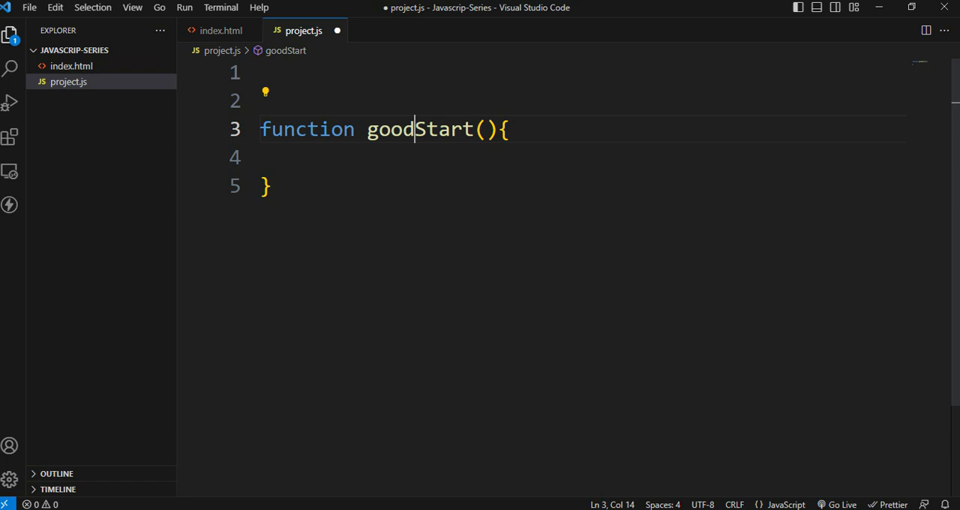
{"action": "type", "text": "/"}
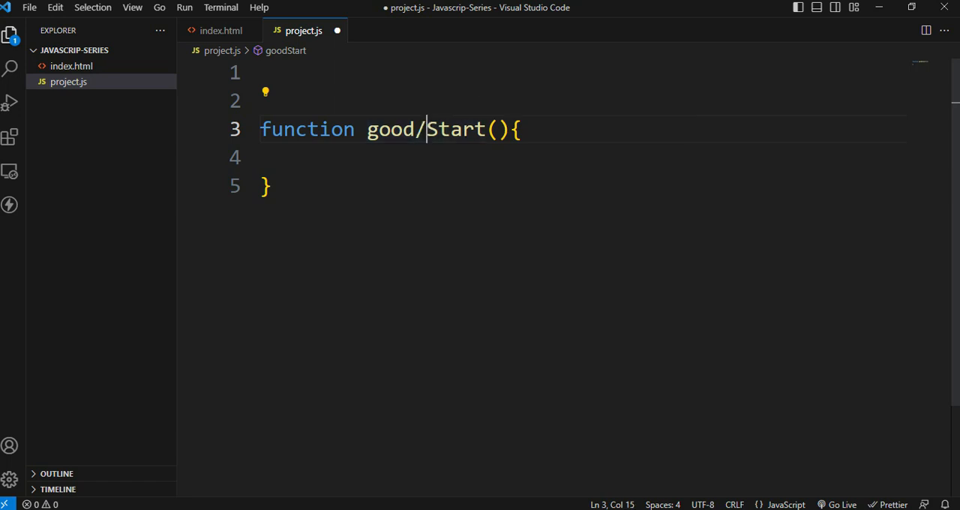
{"action": "key", "text": "Backspace"}
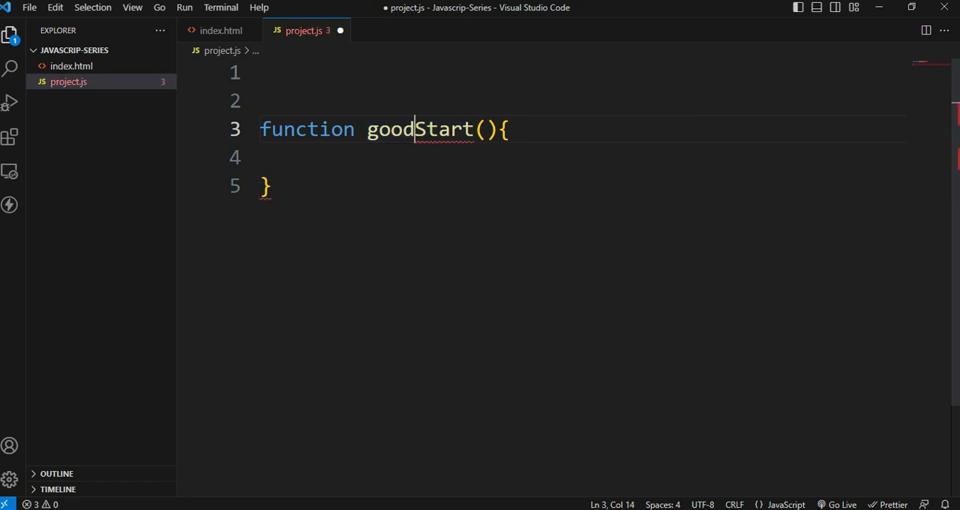
{"action": "type", "text": "\\"}
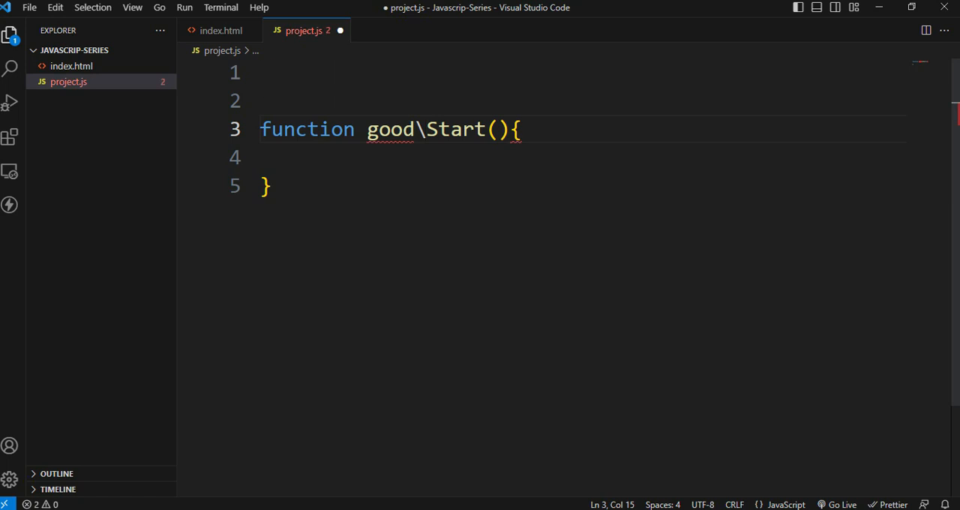
{"action": "key", "text": "Backspace"}
{"action": "type", "text": "|"}
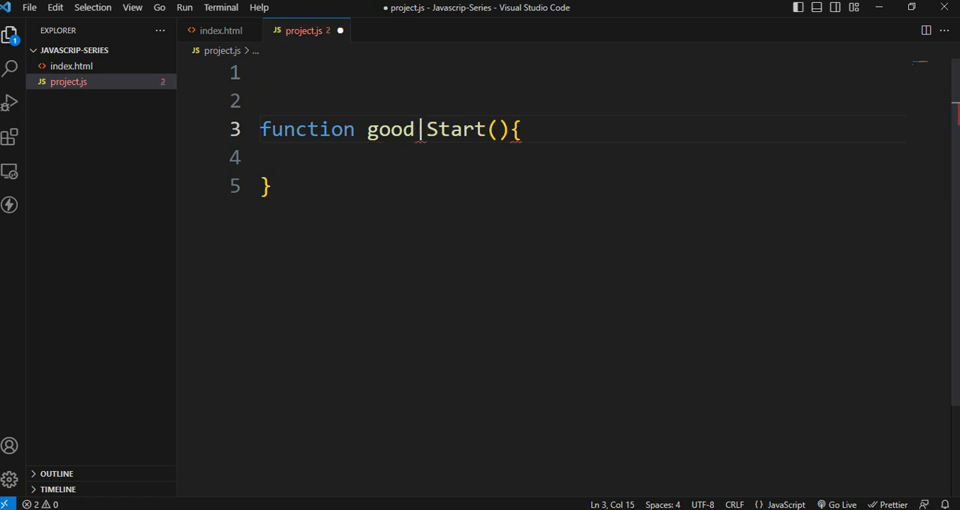
{"action": "type", "text": "&"}
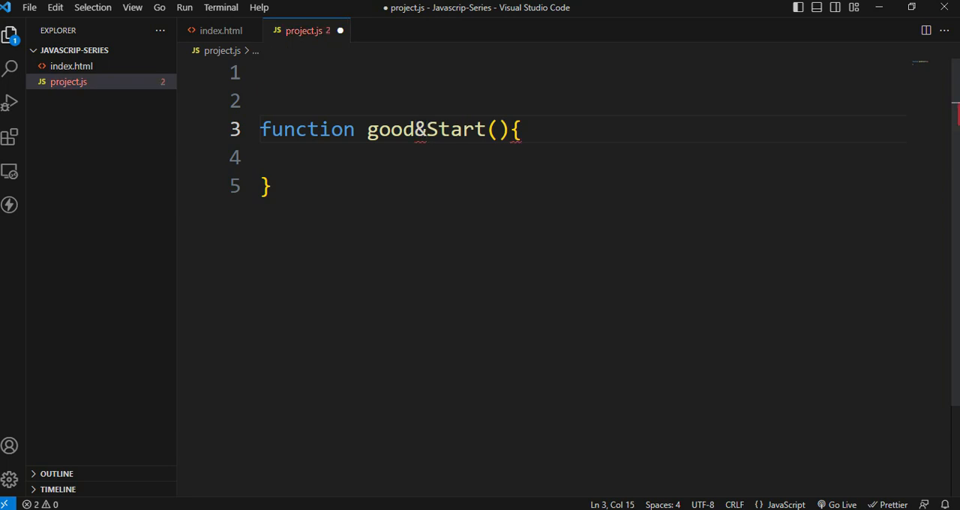
{"action": "key", "text": "Backspace"}
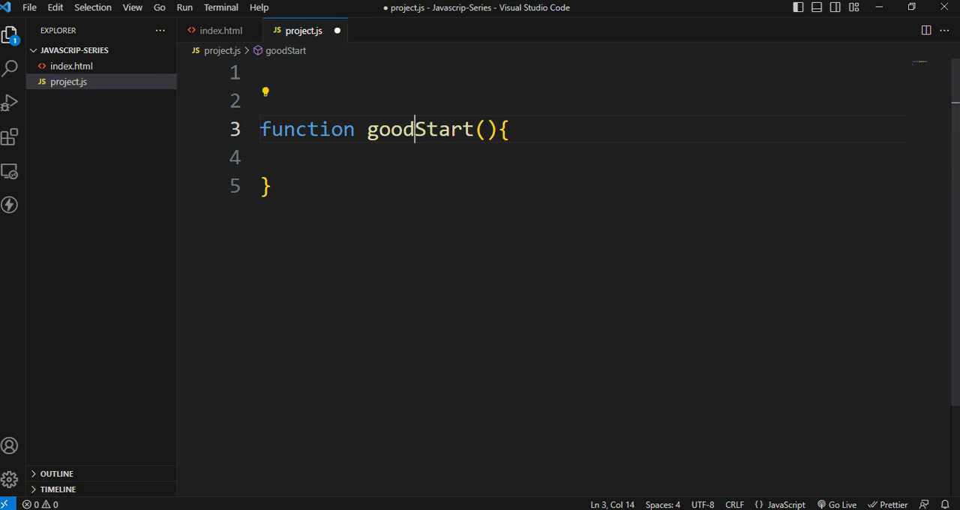
- Try -, 8, 9 and _ in the name, then strip everything back to goodStart and select it
{"action": "type", "text": "-"}
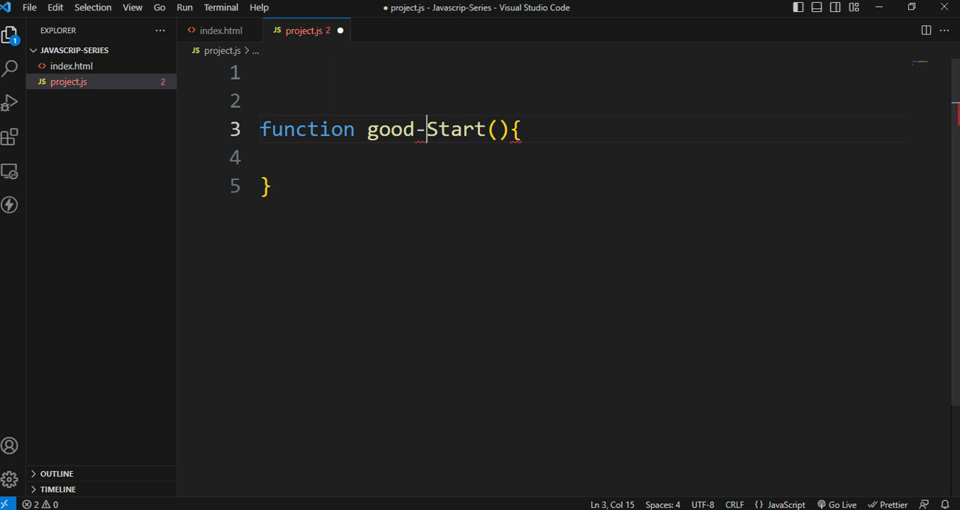
{"action": "key", "text": "Backspace"}
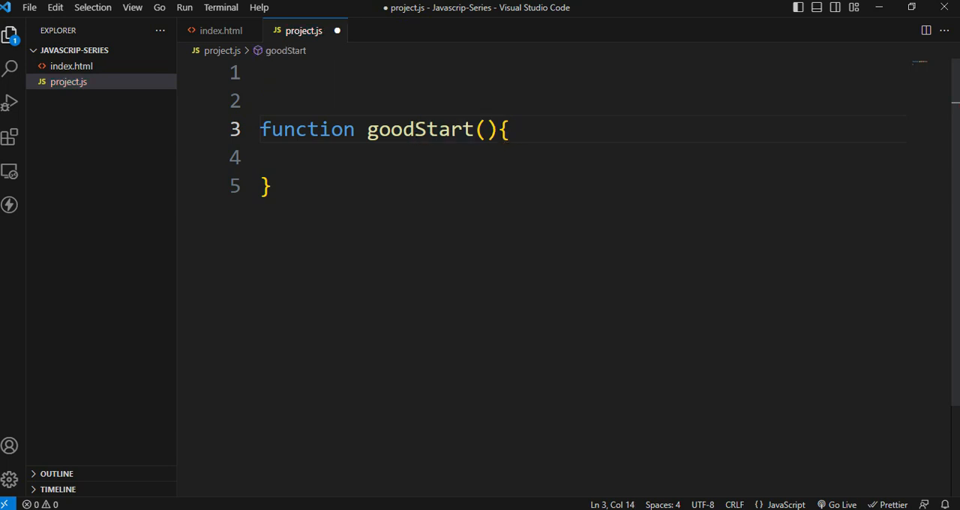
{"action": "type", "text": "8"}
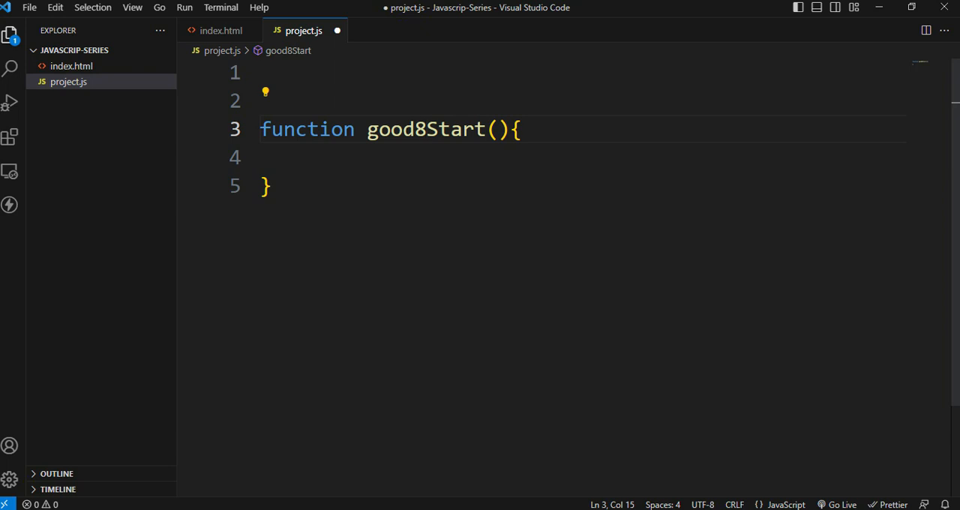
{"action": "key", "text": "Backspace"}
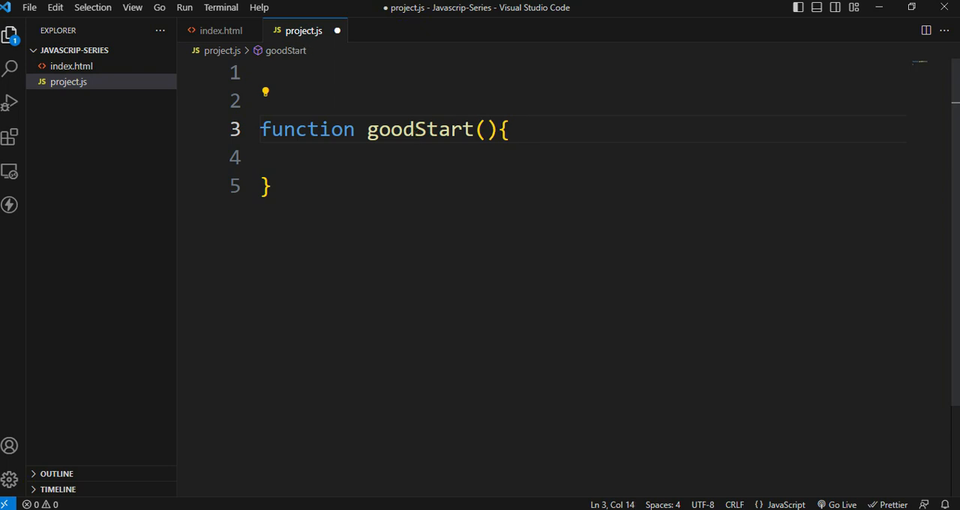
{"action": "type", "text": "9"}
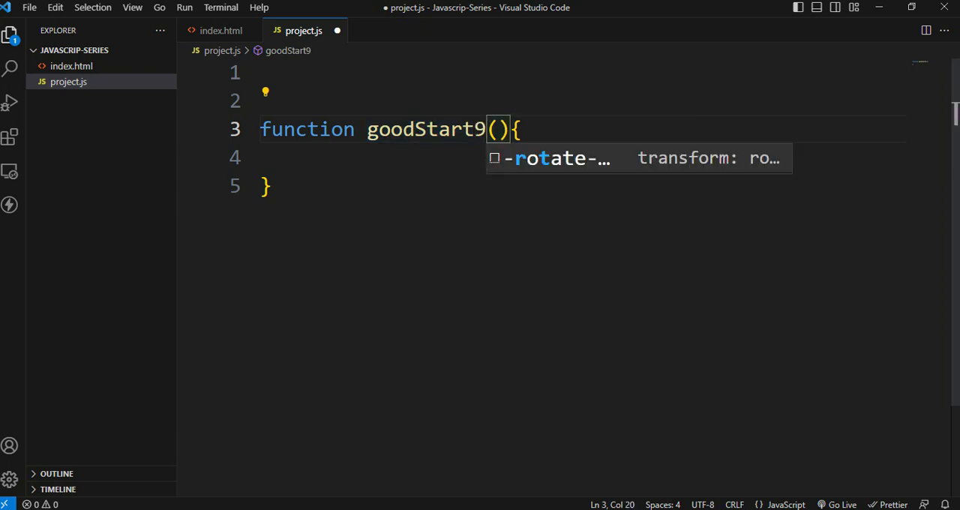
{"action": "key", "text": "Backspace"}
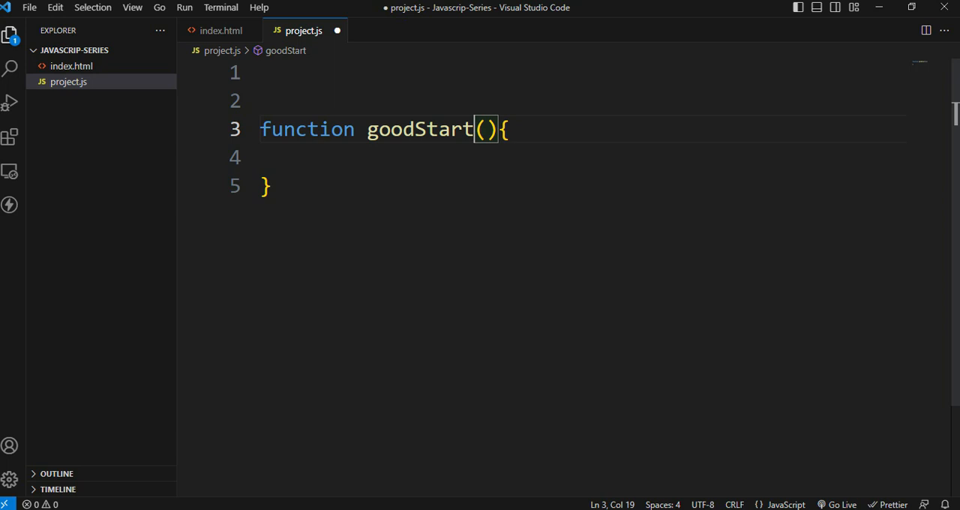
{"action": "type", "text": "_"}
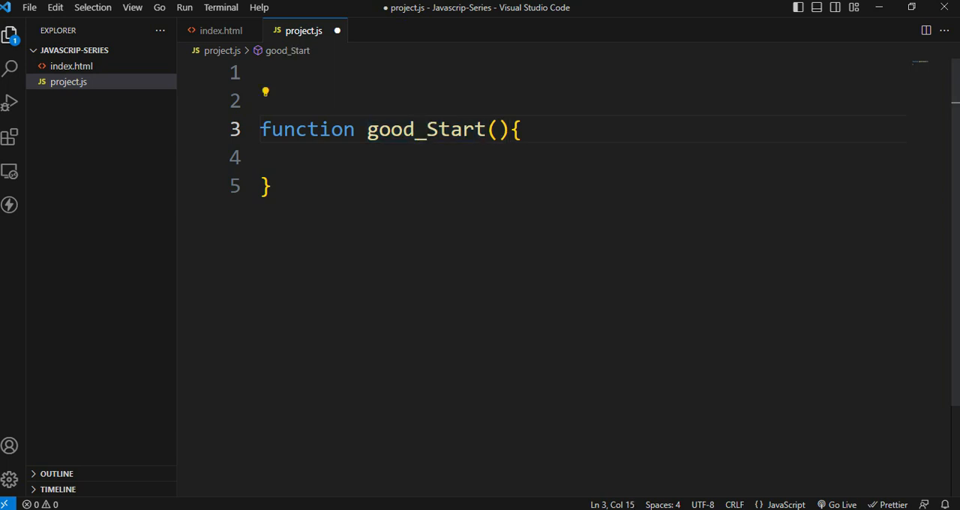
{"action": "left_click", "coordinate": [497, 129]}
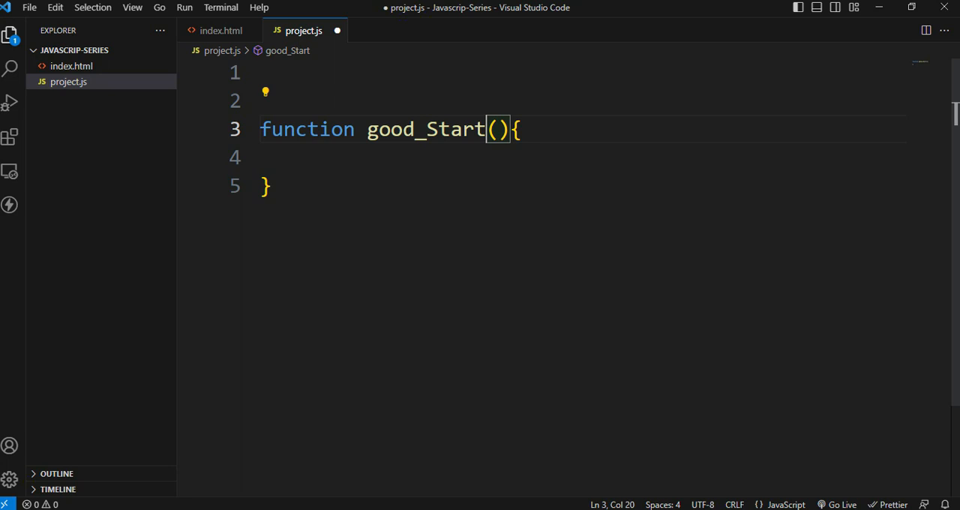
{"action": "key", "text": "Backspace"}
{"action": "type", "text": "5"}
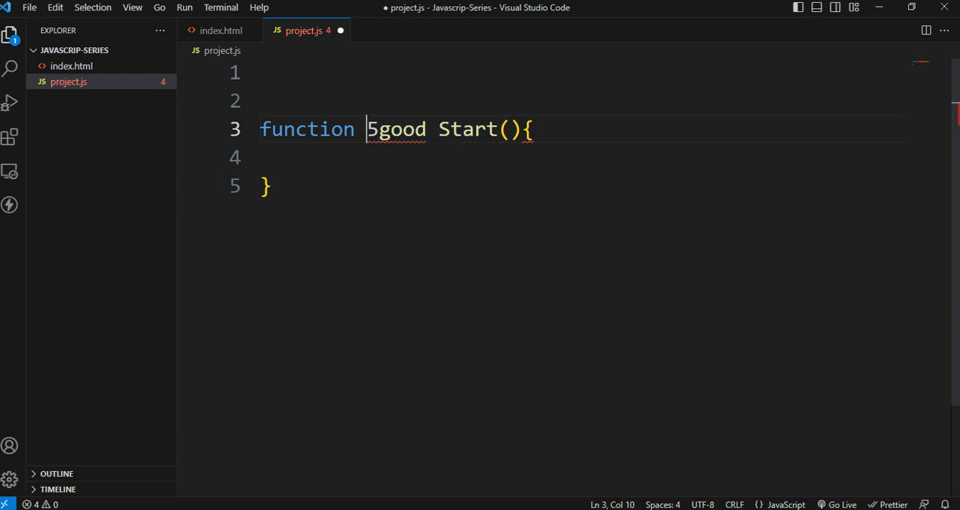
{"action": "key", "text": "Backspace"}
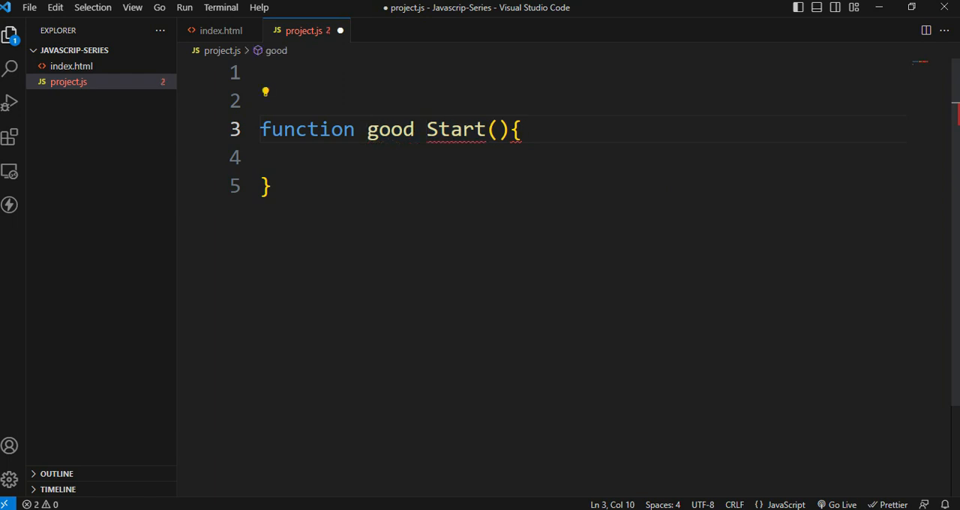
{"action": "key", "text": "Backspace"}
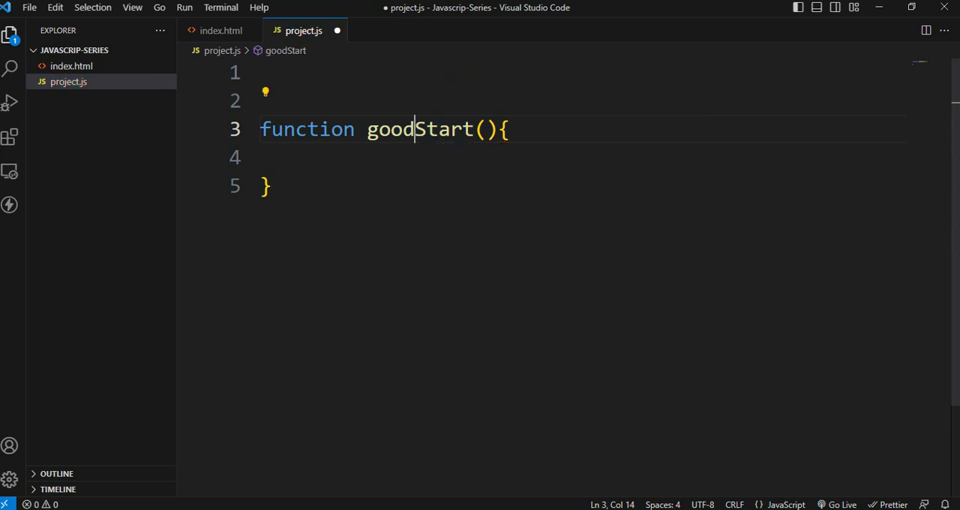
{"action": "double_click", "coordinate": [420, 129]}
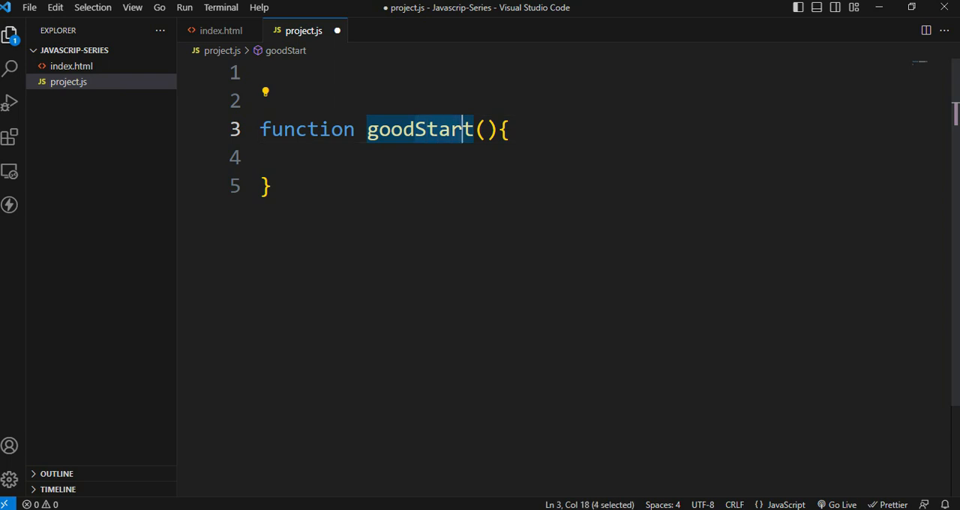
- Fill the goodStart body with an indented document.write("Hello WOrld!") and move below the closing brace
{"action": "left_click", "coordinate": [260, 72]}
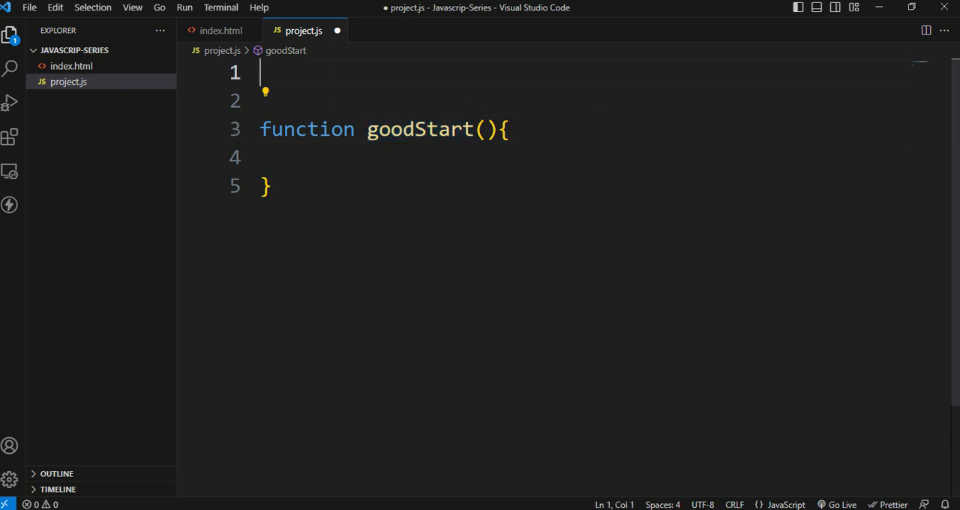
{"action": "left_click", "coordinate": [300, 156]}
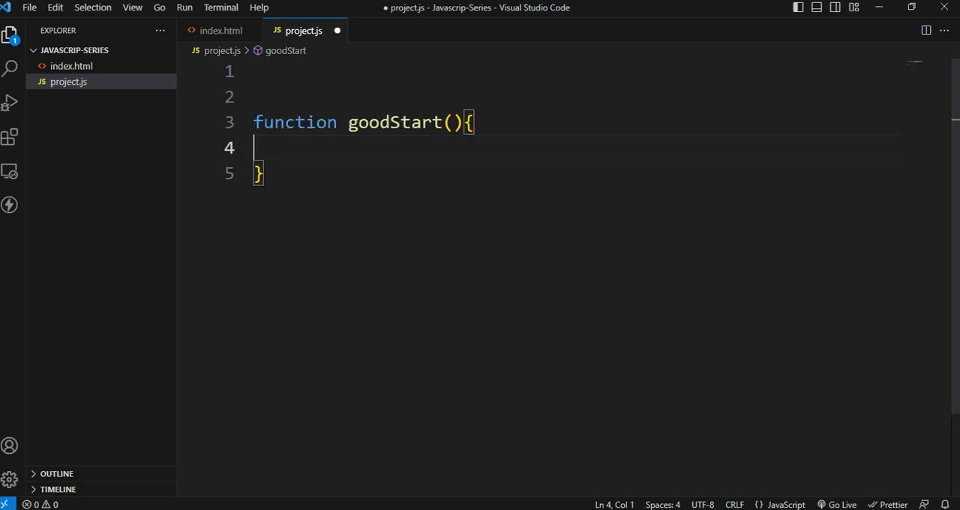
{"action": "key", "text": "Tab"}
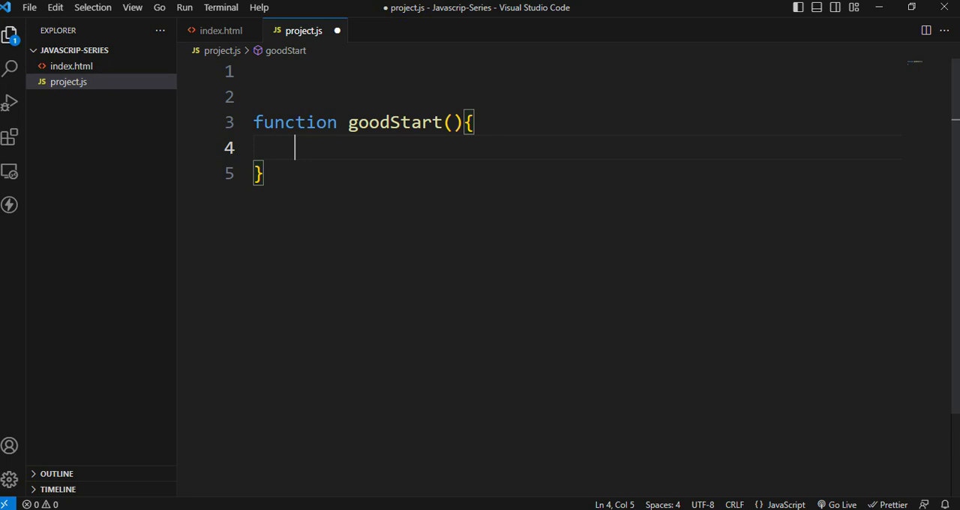
{"action": "type", "text": "d"}
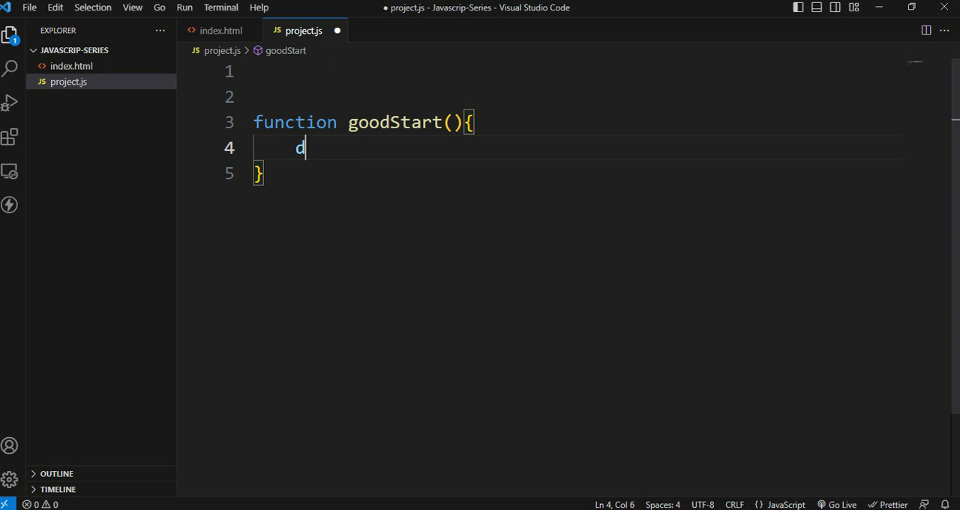
{"action": "type", "text": "ocument"}
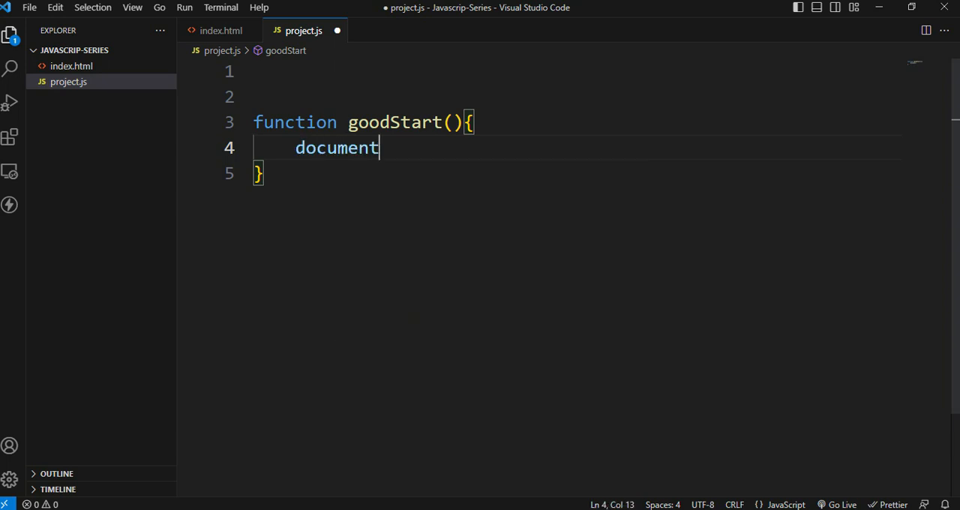
{"action": "type", "text": ".write()"}
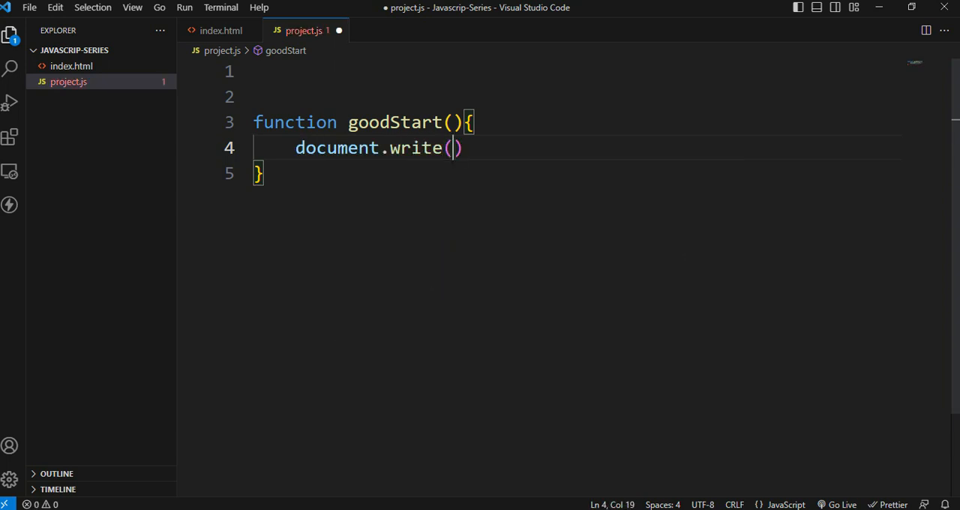
{"action": "type", "text": "\"\""}
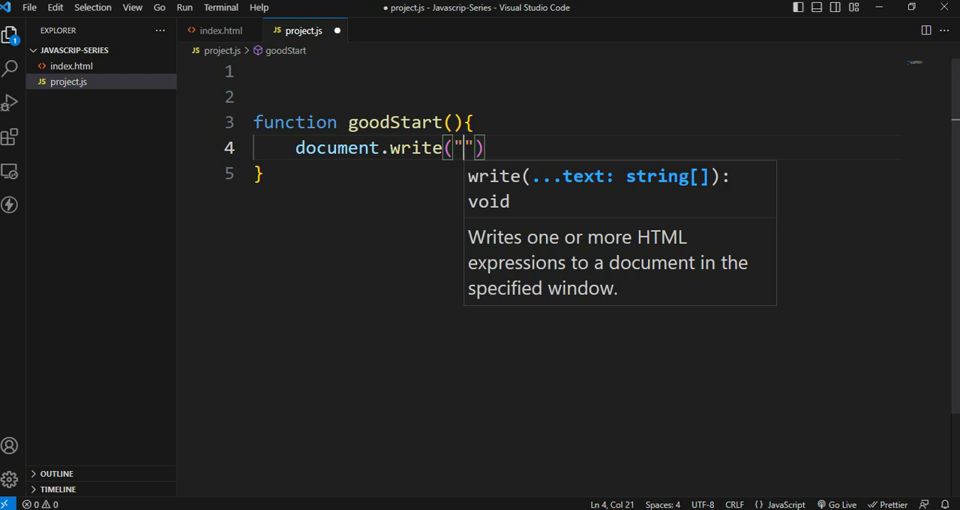
{"action": "type", "text": "H"}
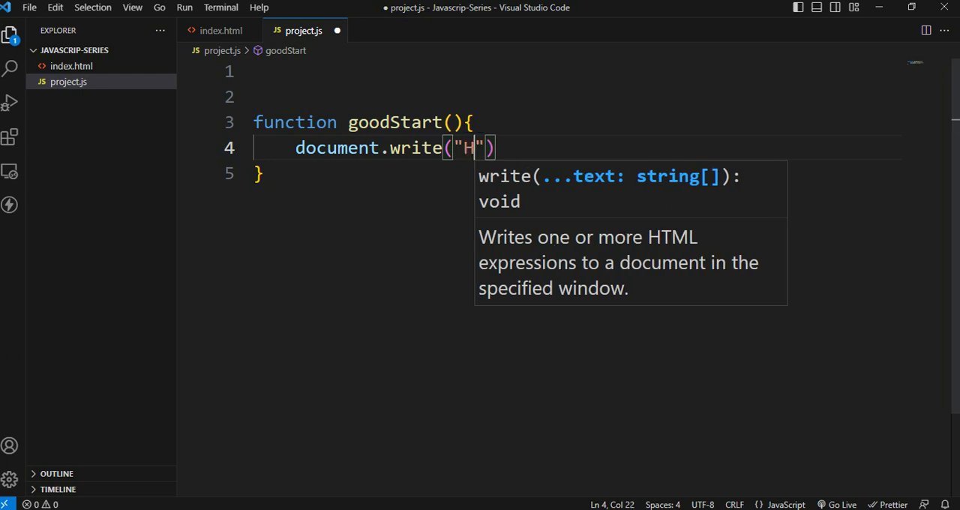
{"action": "type", "text": "ello WOr"}
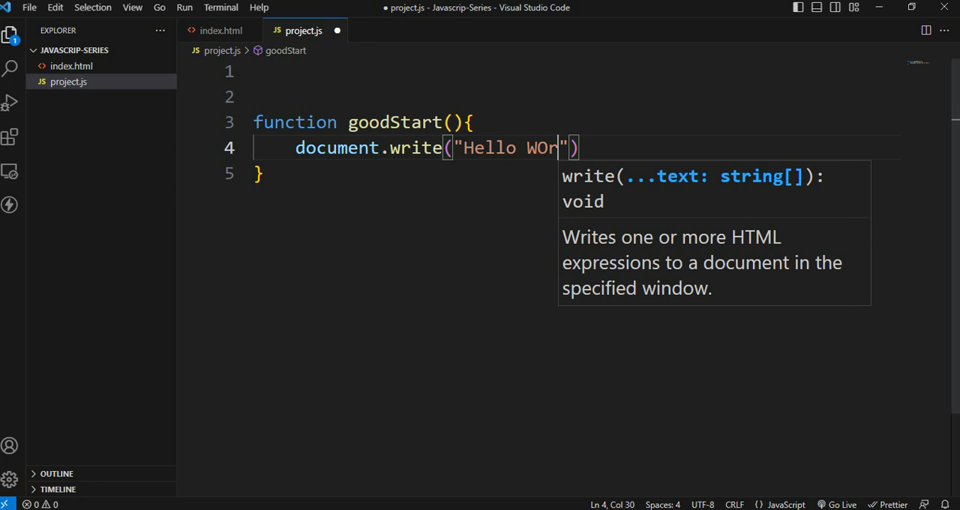
{"action": "type", "text": "ld"}
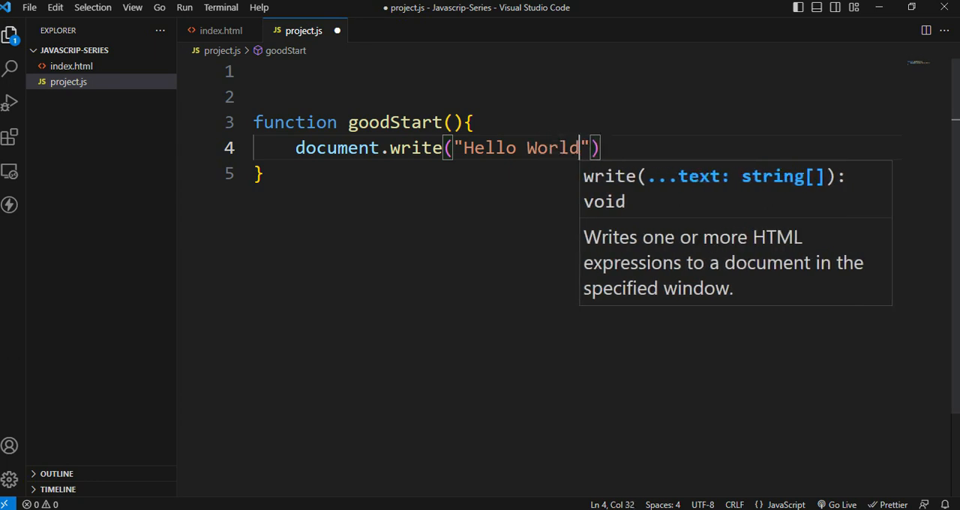
{"action": "type", "text": "!"}
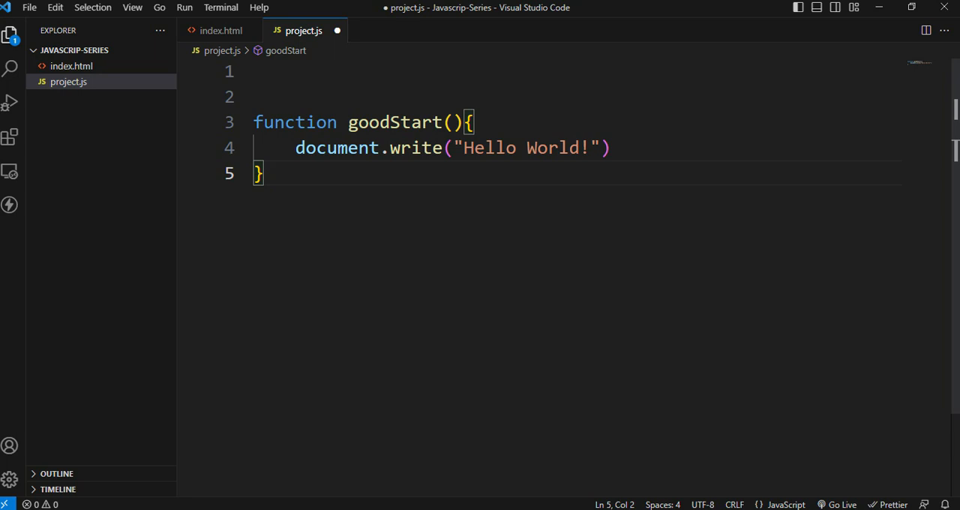
{"action": "triple_click", "coordinate": [450, 147]}
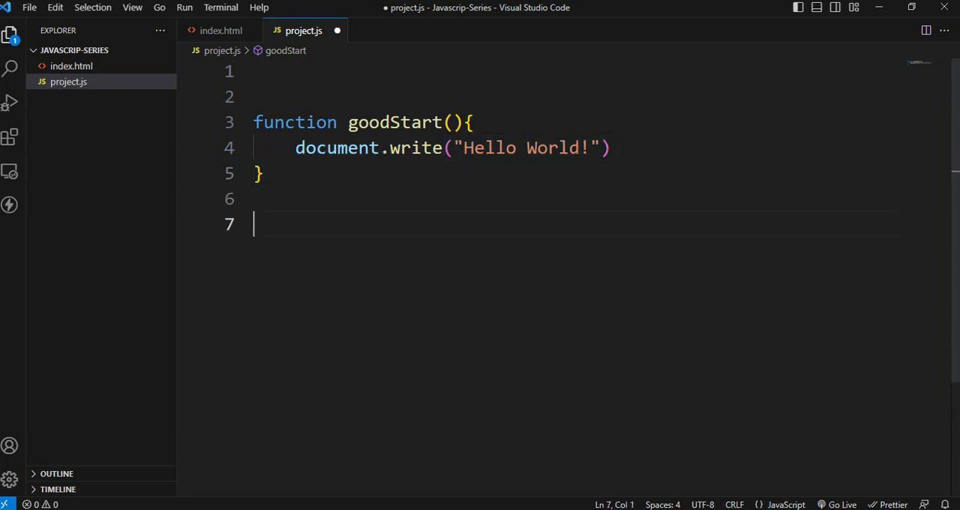
{"action": "key", "text": "Backspace"}
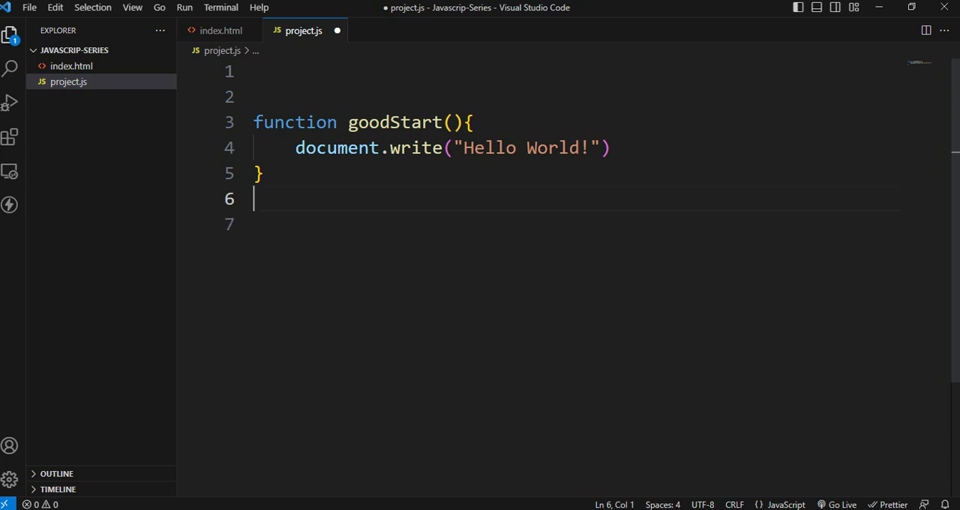
- Add a goodStart; call line under the function, save, then remove its parentheses
{"action": "type", "text": "go"}
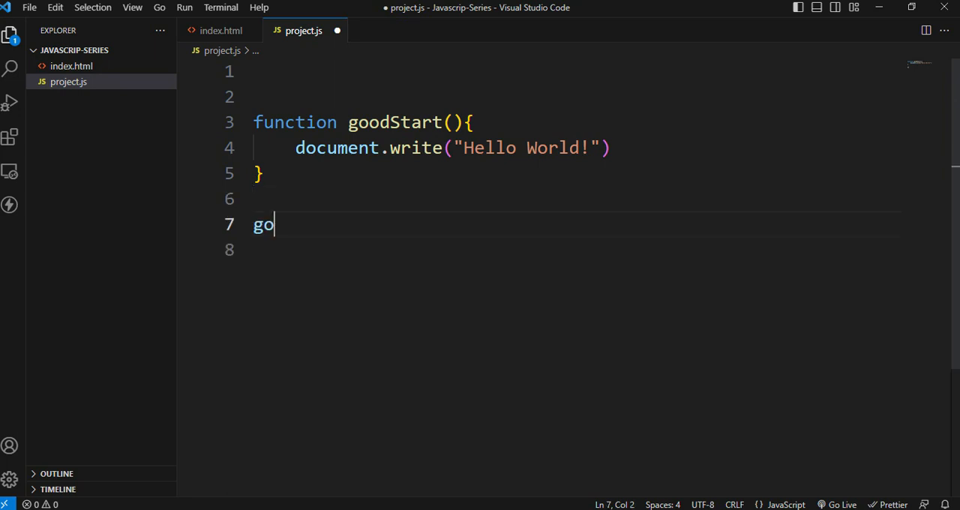
{"action": "type", "text": "odStart("}
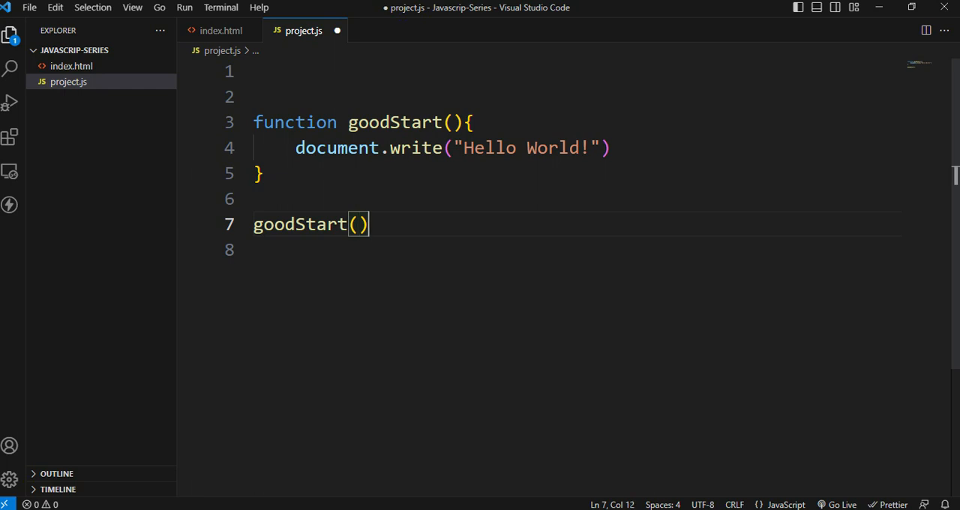
{"action": "type", "text": ";"}
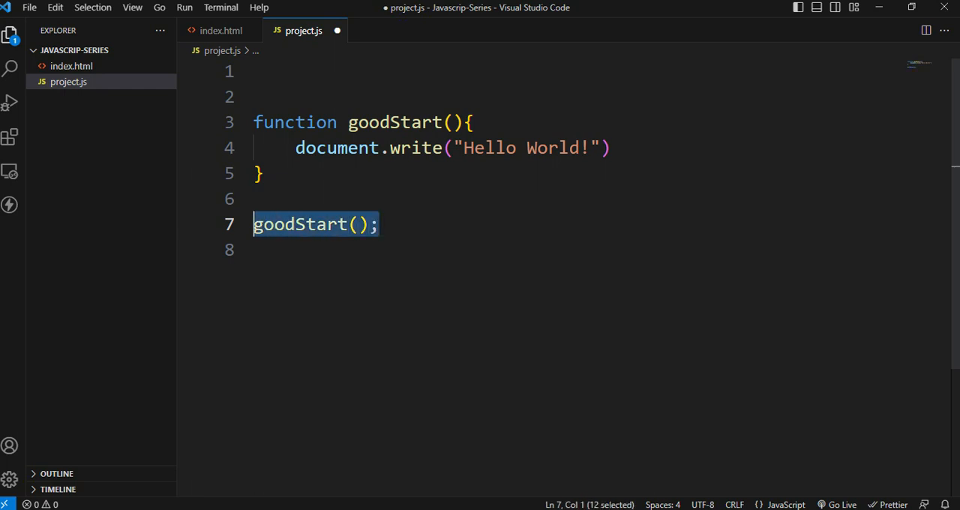
{"action": "key", "text": "ctrl+s"}
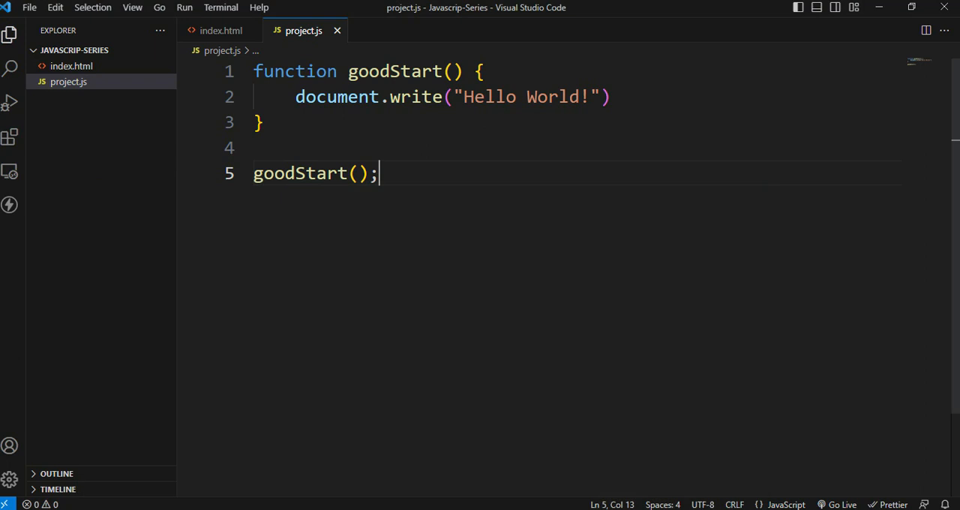
{"action": "key", "text": "Backspace"}
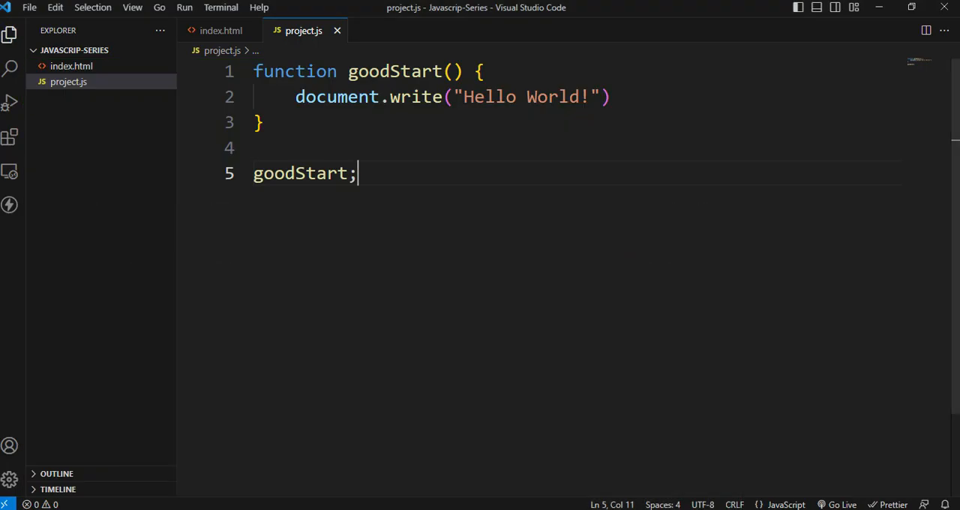
- Restore the () on the goodStart call, save, and clear the document.write line
{"action": "type", "text": "()"}
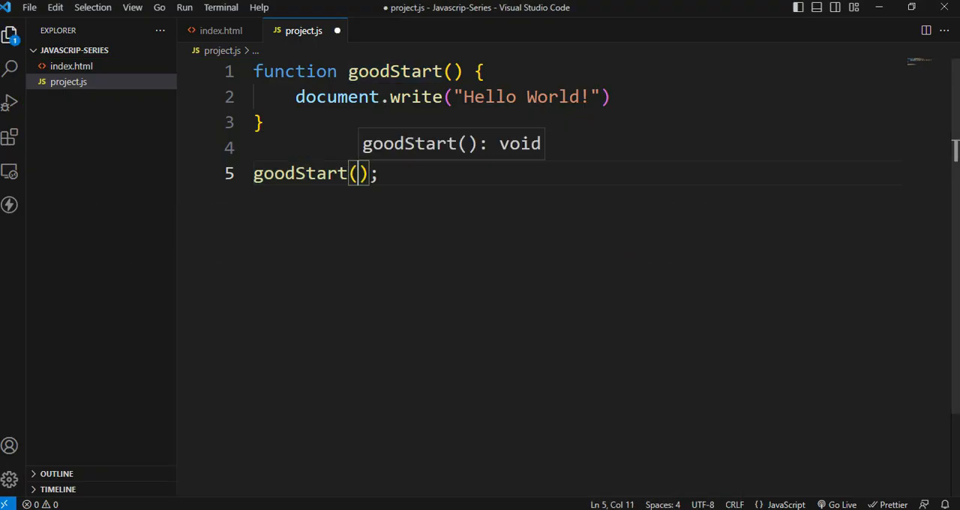
{"action": "left_click", "coordinate": [396, 72]}
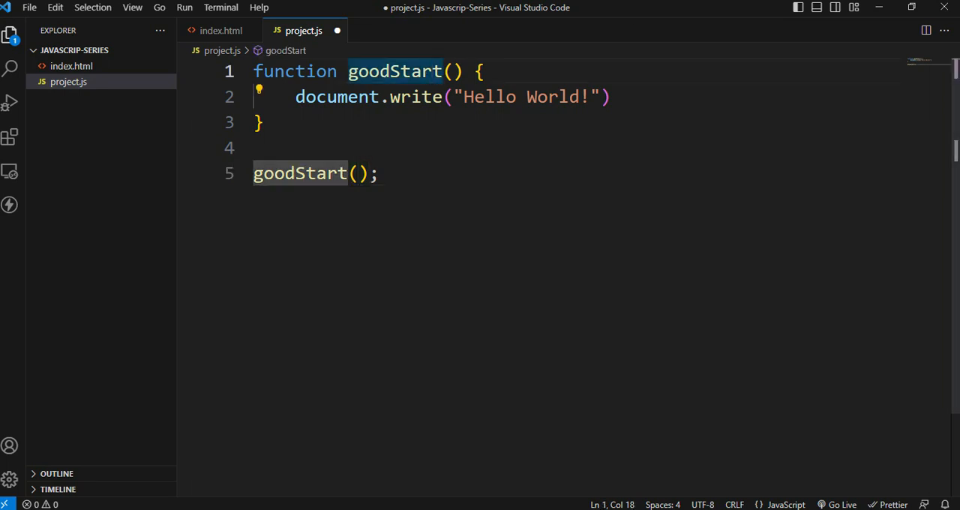
{"action": "key", "text": "ctrl+s"}
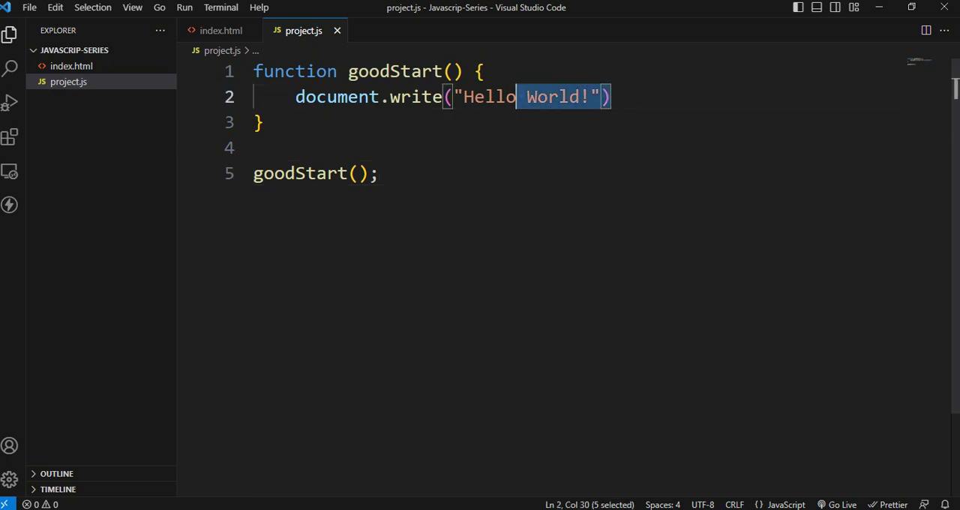
{"action": "key", "text": "Delete"}
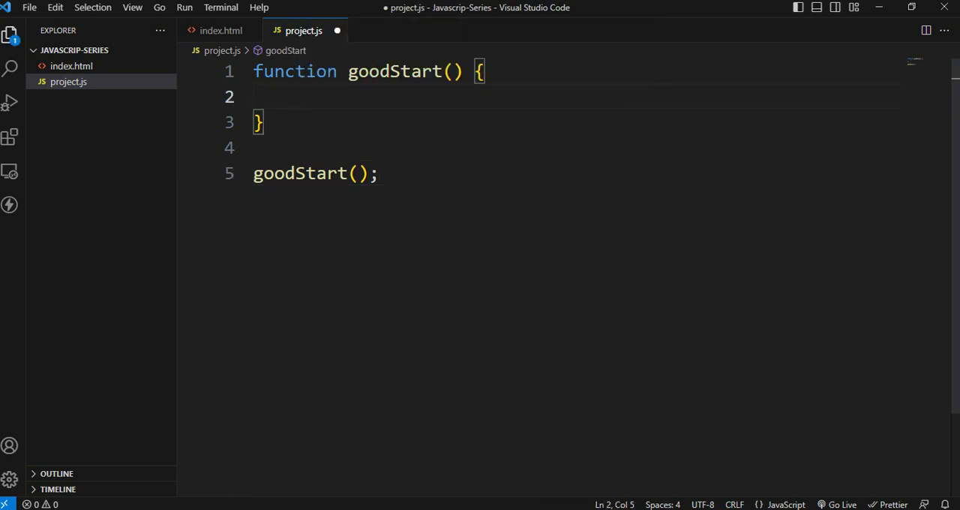
- Make the function body console.log("Test the code") and save the file
{"action": "type", "text": "cons"}
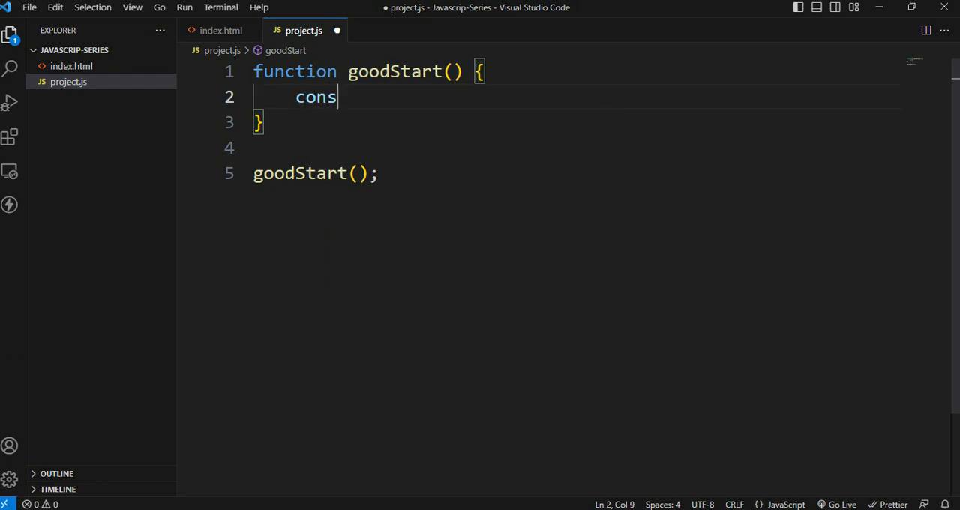
{"action": "type", "text": "olelog"}
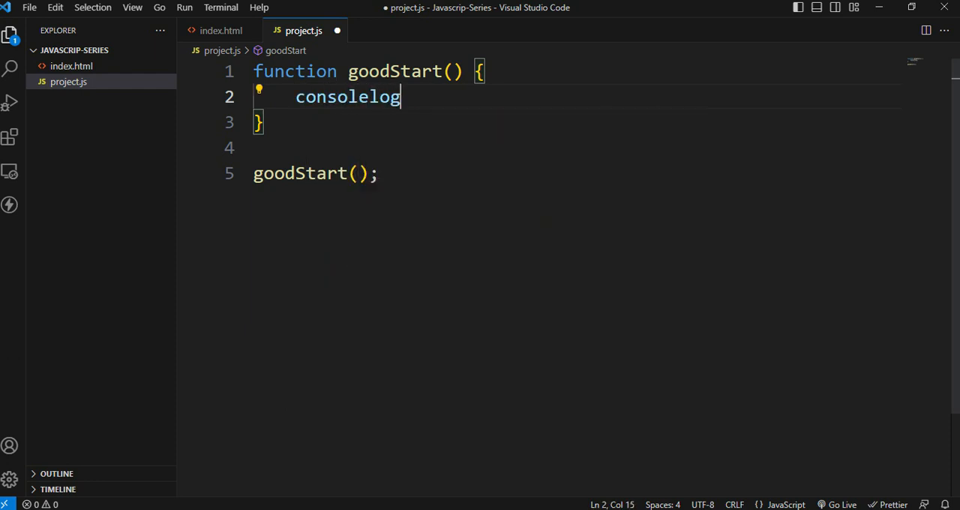
{"action": "type", "text": "."}
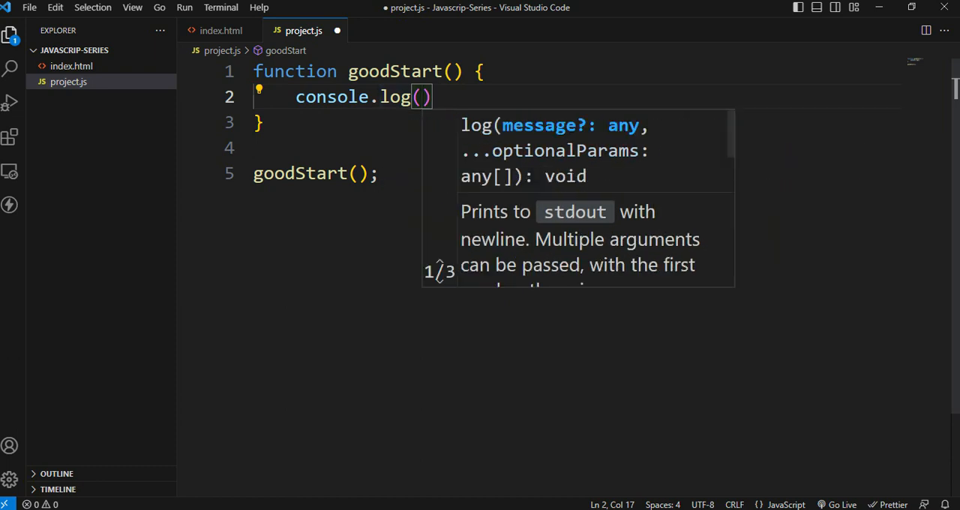
{"action": "key", "text": "Escape"}
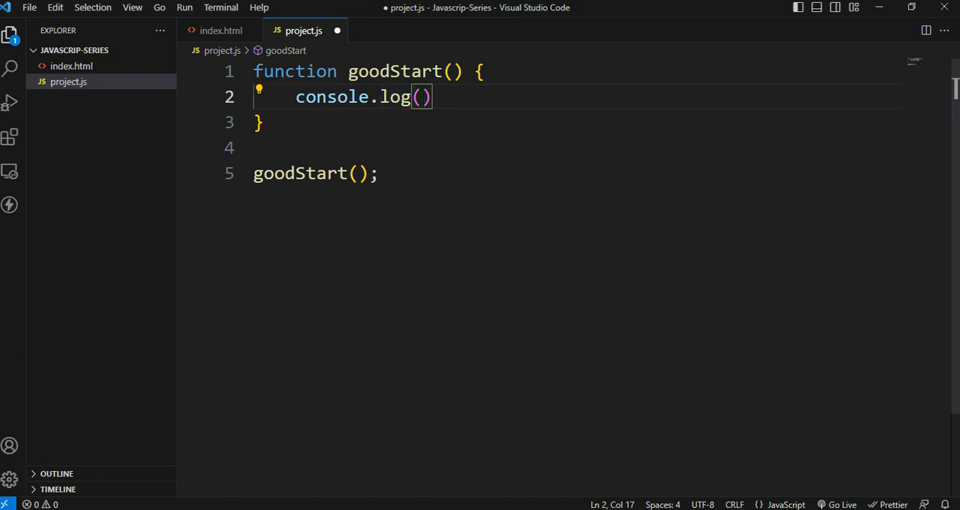
{"action": "type", "text": "\"\""}
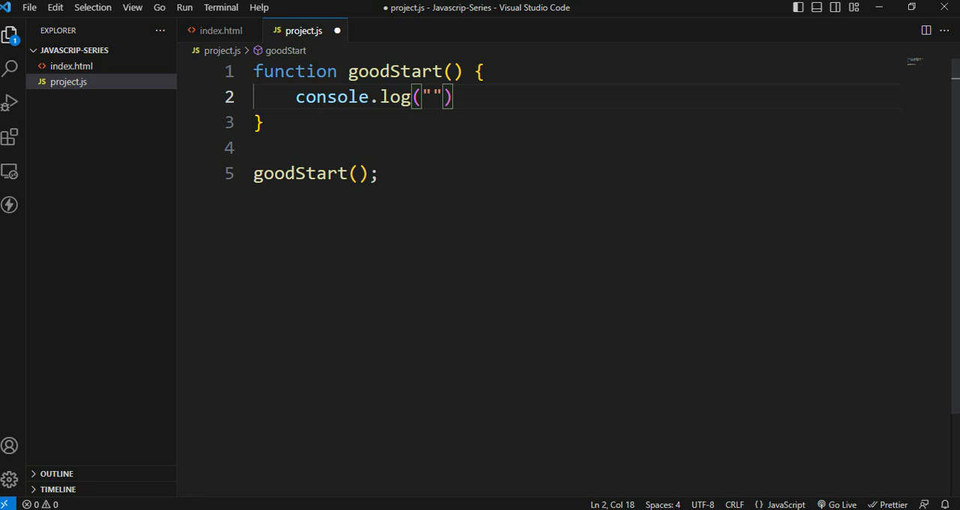
{"action": "type", "text": "Test th"}
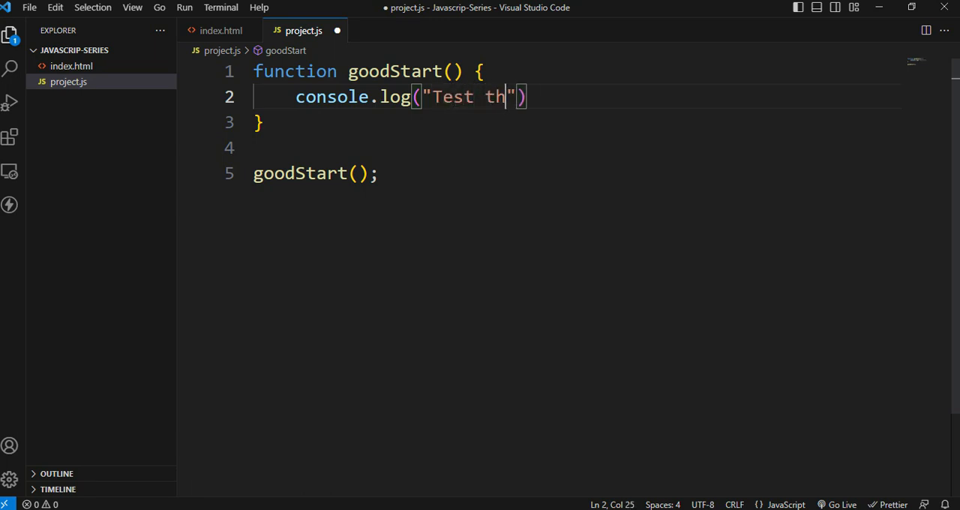
{"action": "type", "text": "e ci"}
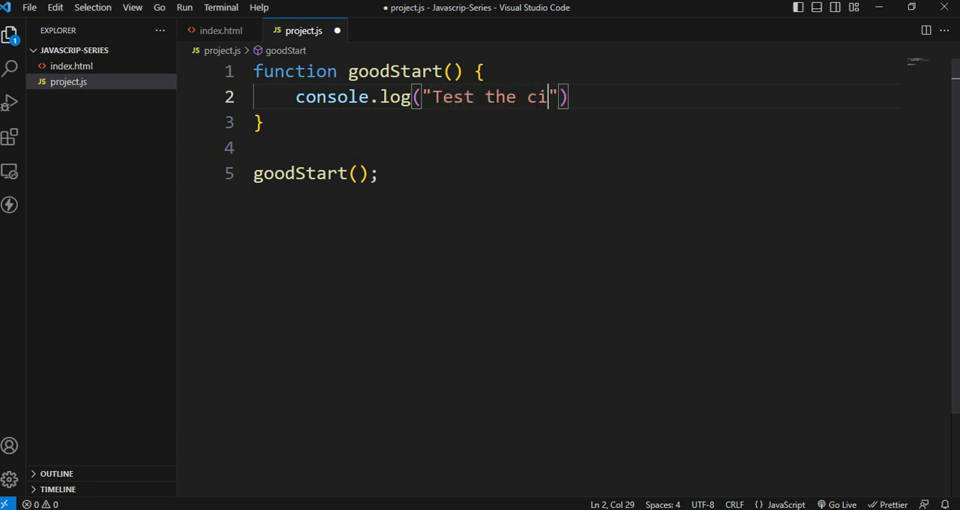
{"action": "type", "text": "ode"}
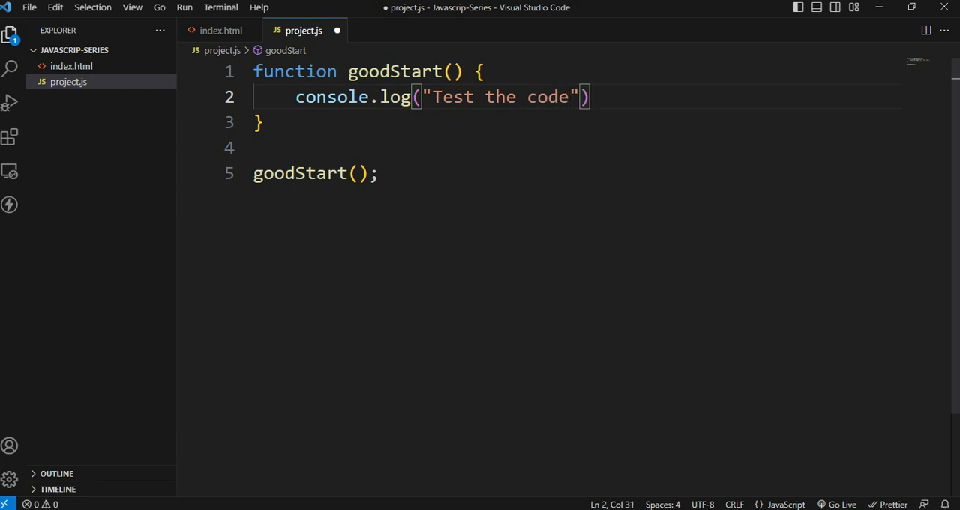
{"action": "key", "text": "ctrl+s"}
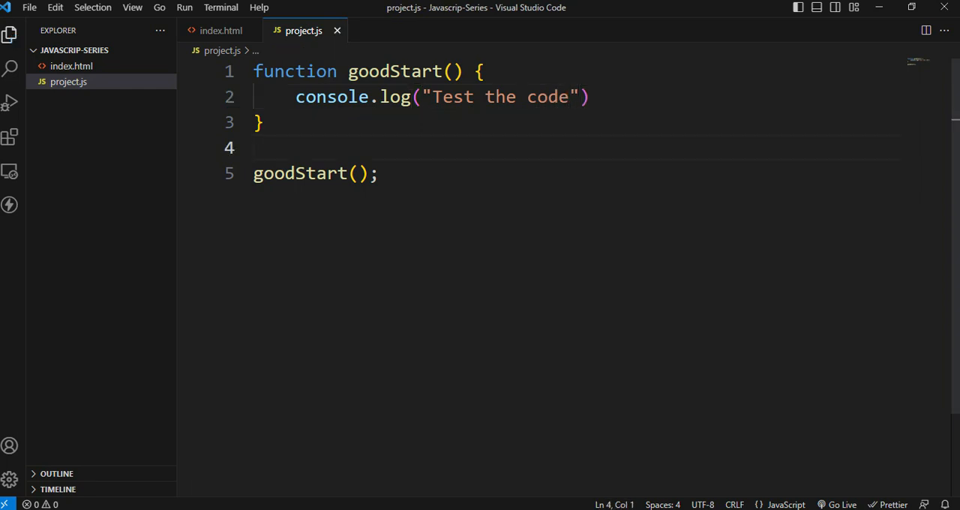
- Switch to Chrome, bring up DevTools with F12 and view the Console output
{"action": "left_click", "coordinate": [358, 174]}
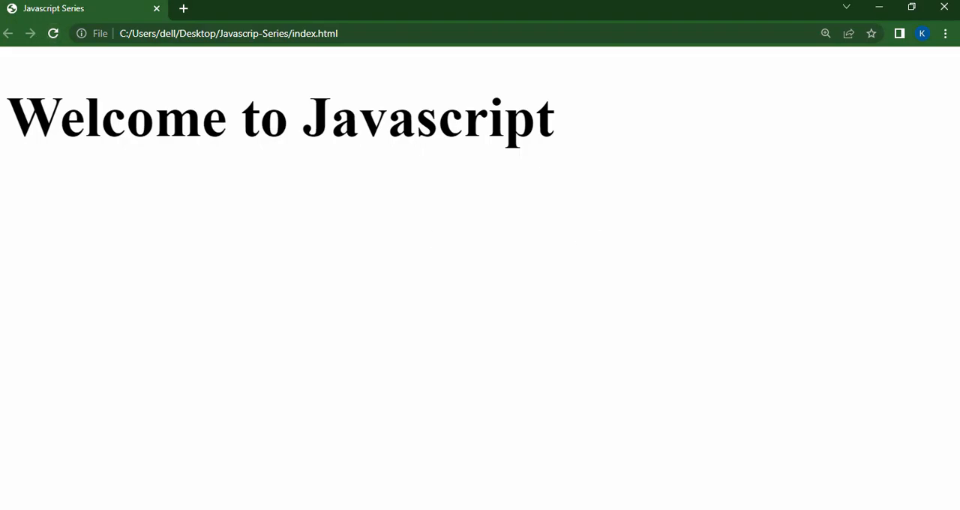
{"action": "key", "text": "F12"}
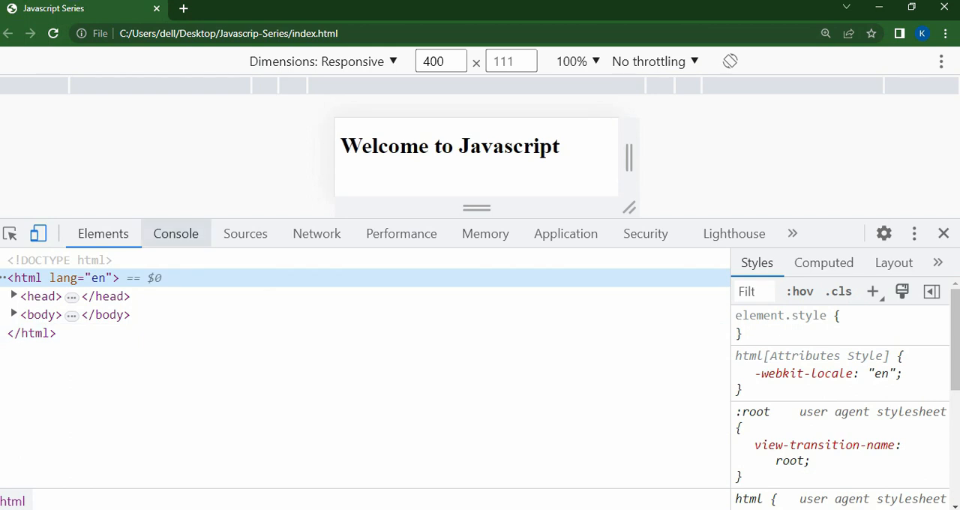
{"action": "left_click", "coordinate": [175, 234]}
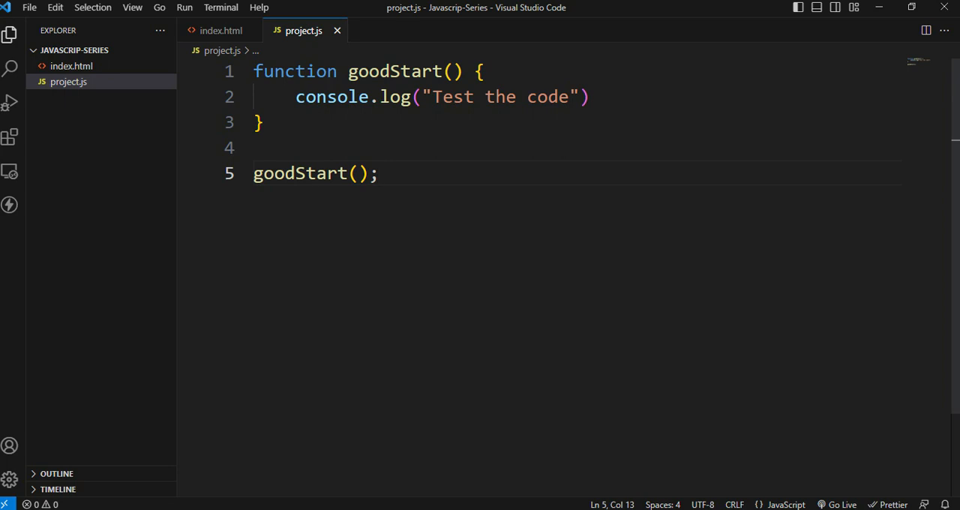
- Repeat the goodStart(); call on nine lines below the function and save
{"action": "type", "text": "goodStart();"}
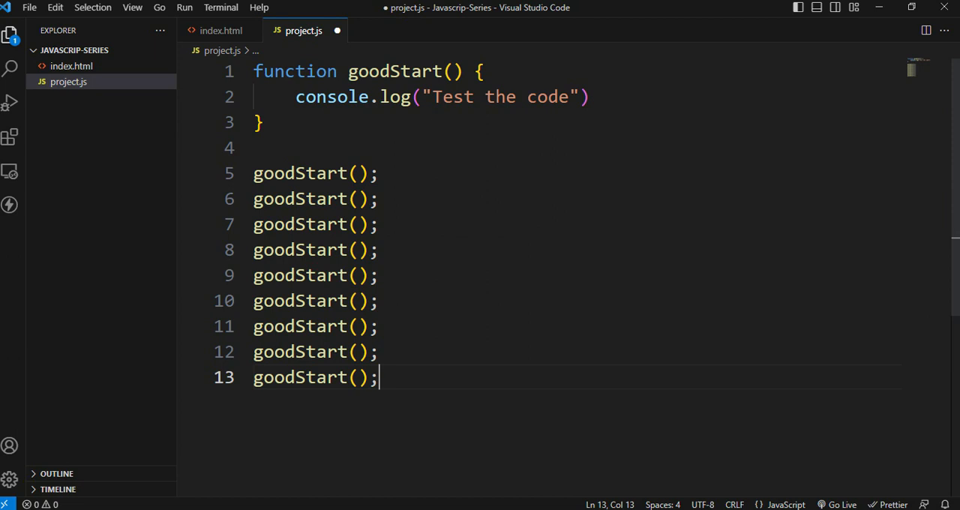
{"action": "key", "text": "ctrl+s"}
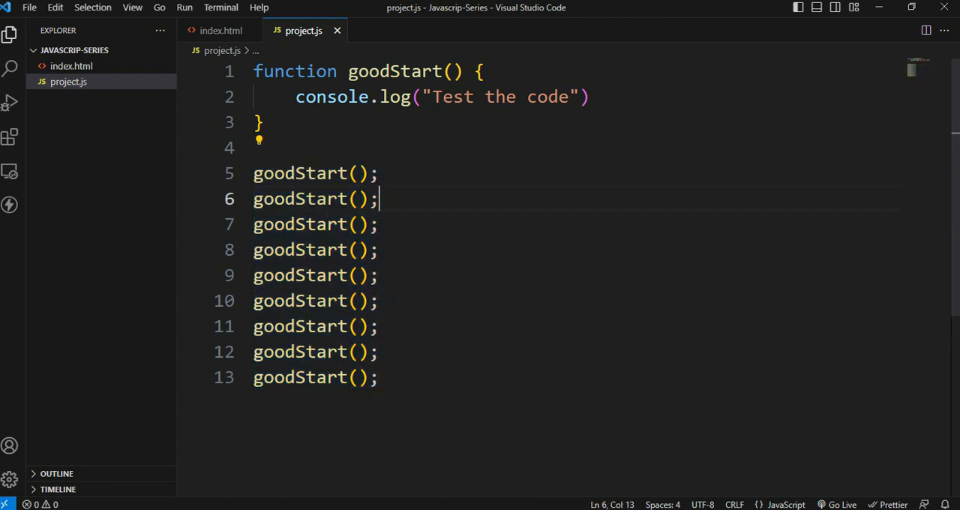
- Replace console.log with document.write("Apple is red in color") in goodStart
{"action": "type", "text": "c"}
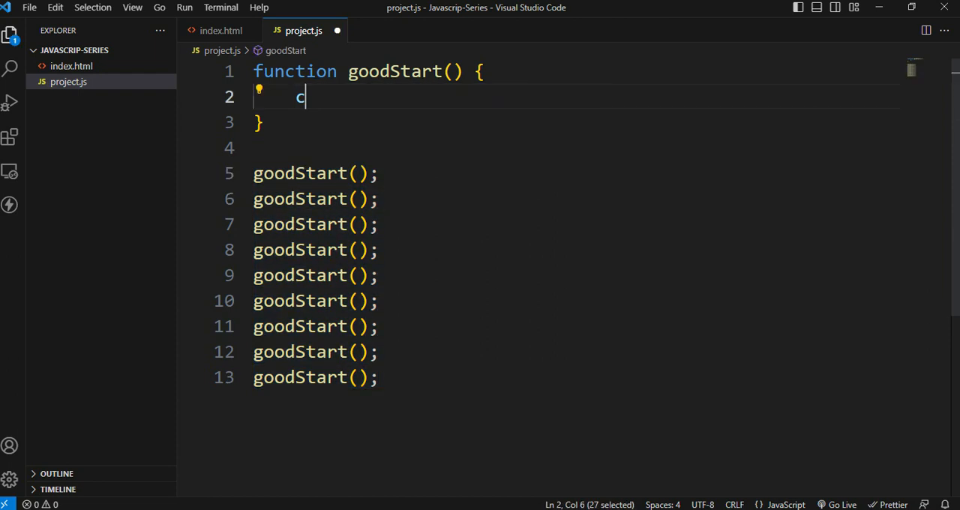
{"action": "type", "text": "document"}
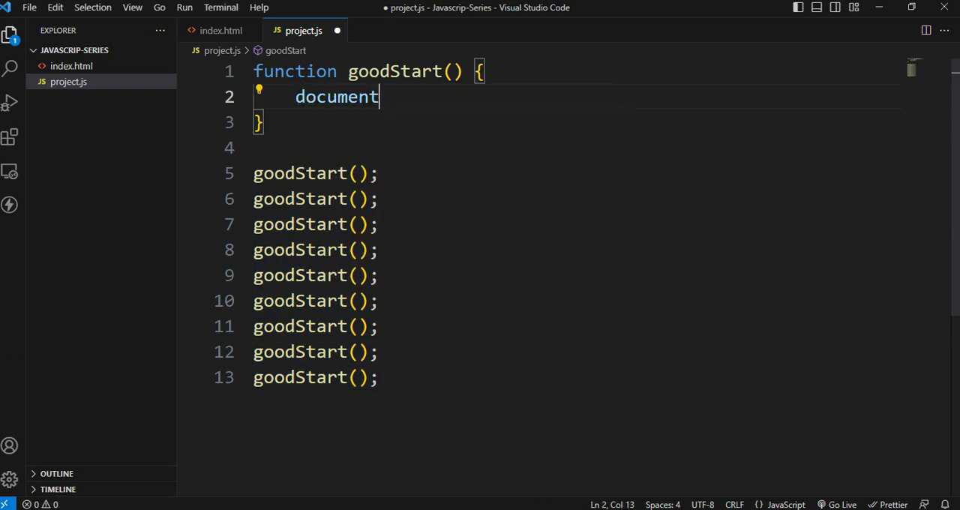
{"action": "type", "text": ".write(\""}
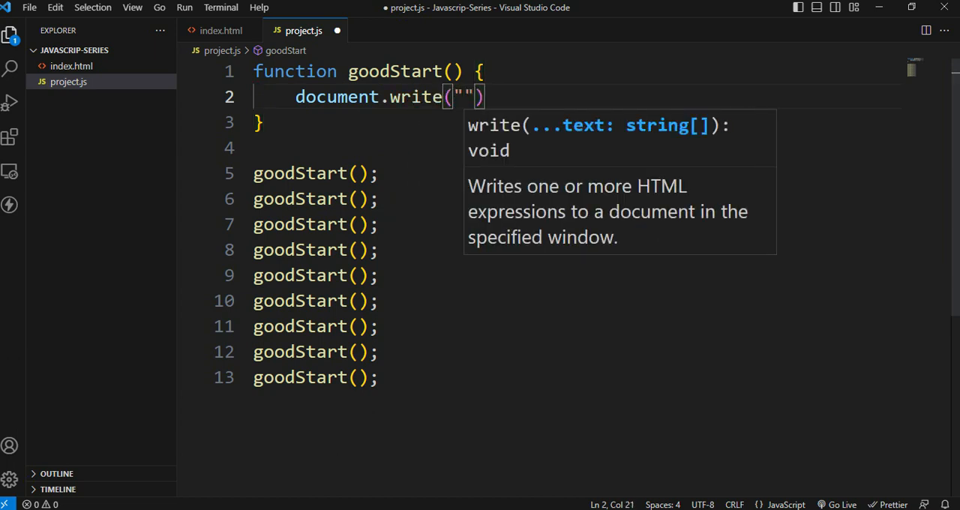
{"action": "type", "text": "Apple"}
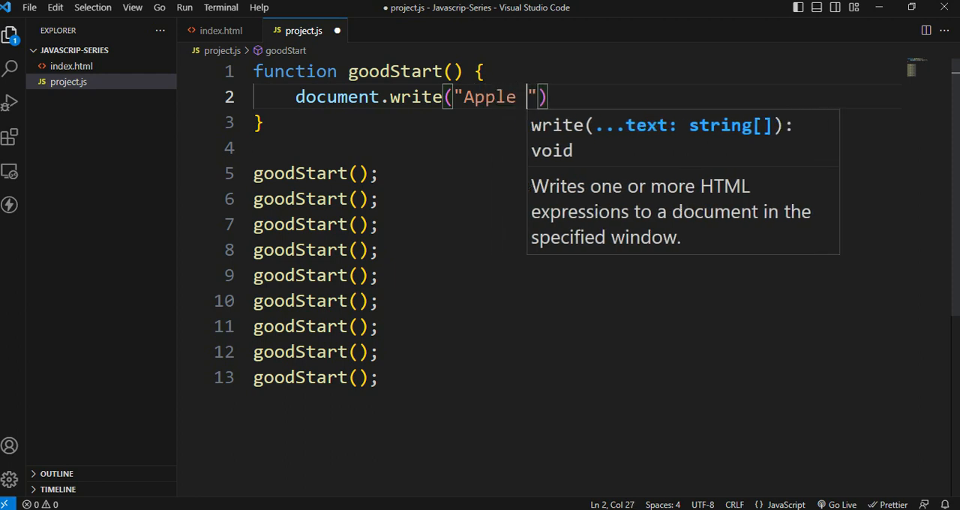
{"action": "type", "text": "is red in colo"}
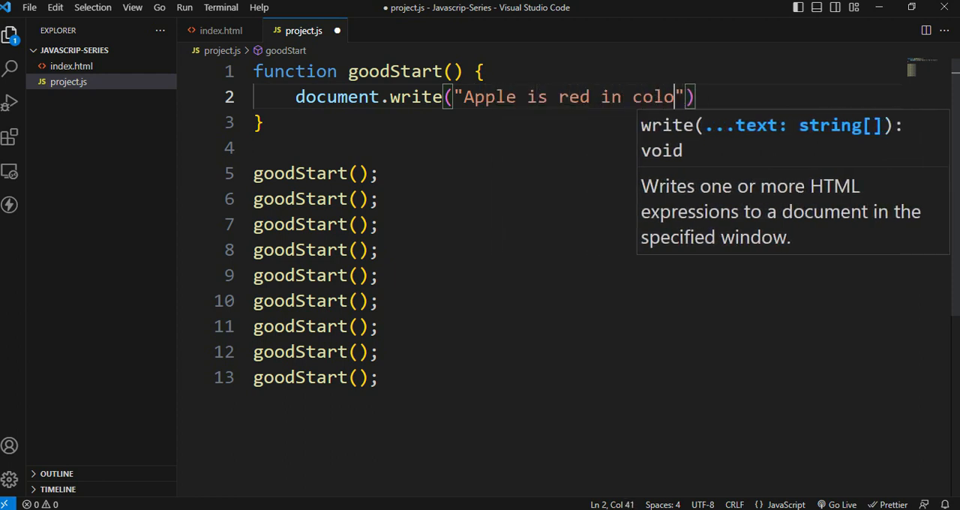
{"action": "type", "text": "r"}
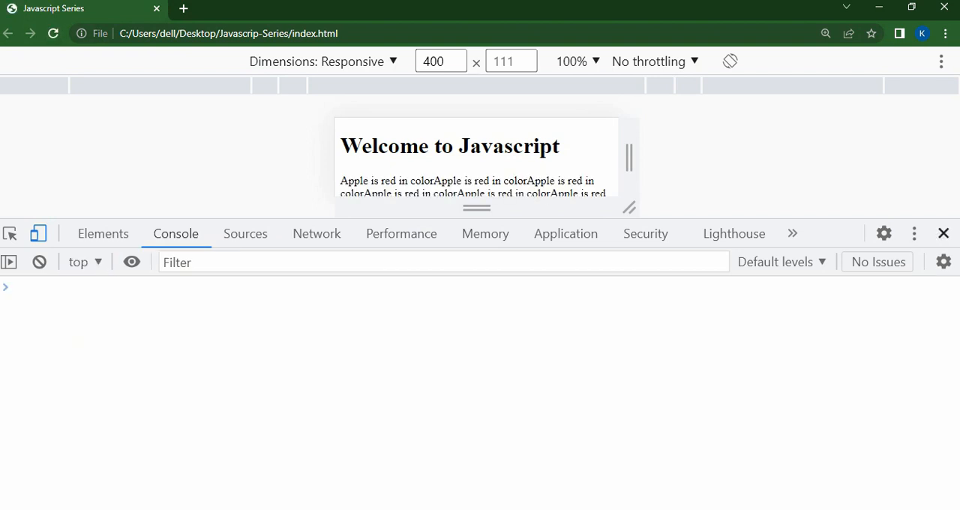
- Return from the Chrome page to the VS Code editor
{"action": "left_click", "coordinate": [943, 234]}
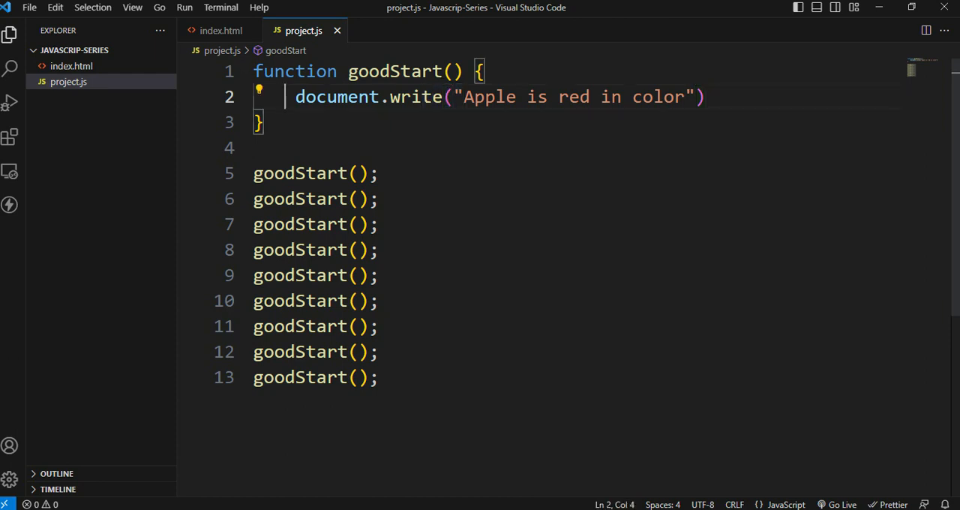
{"action": "left_click", "coordinate": [264, 123]}
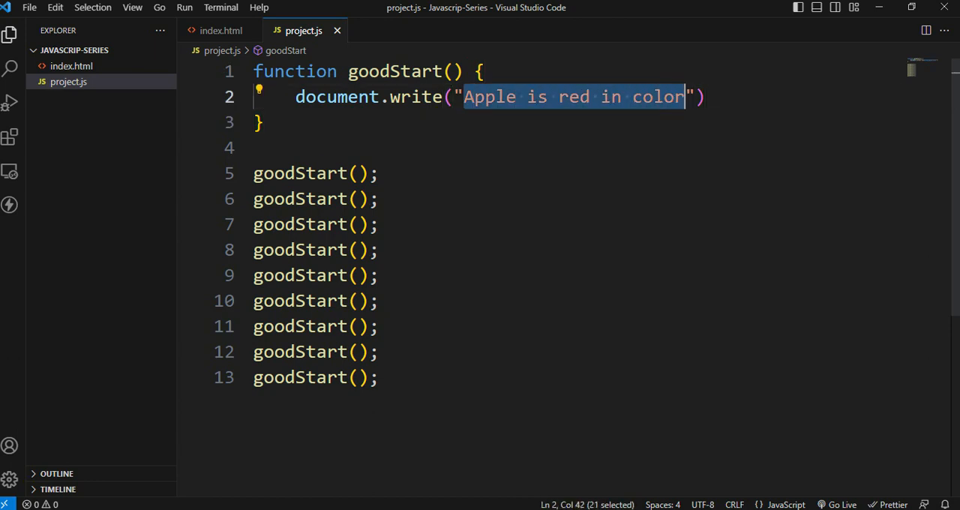
{"action": "left_click", "coordinate": [684, 96]}
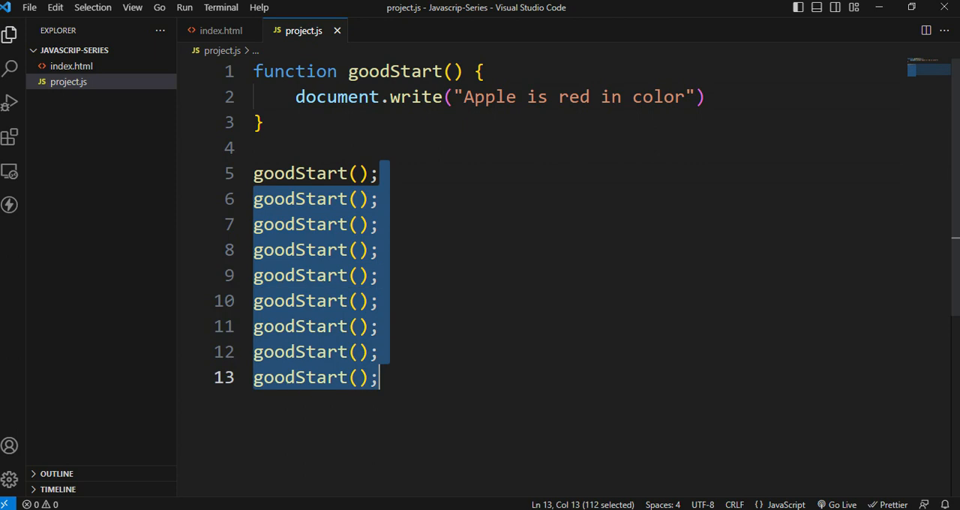
{"action": "left_click", "coordinate": [382, 249]}
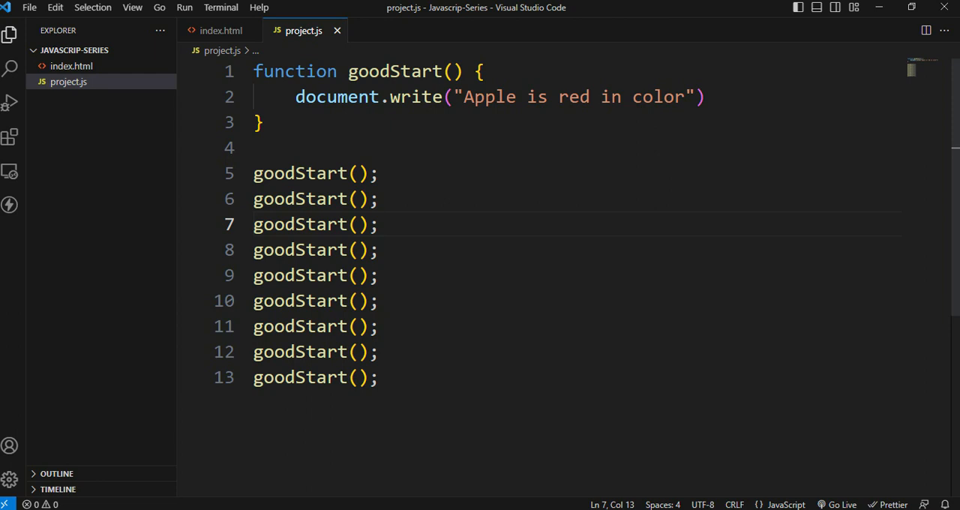
{"action": "left_click", "coordinate": [704, 96]}
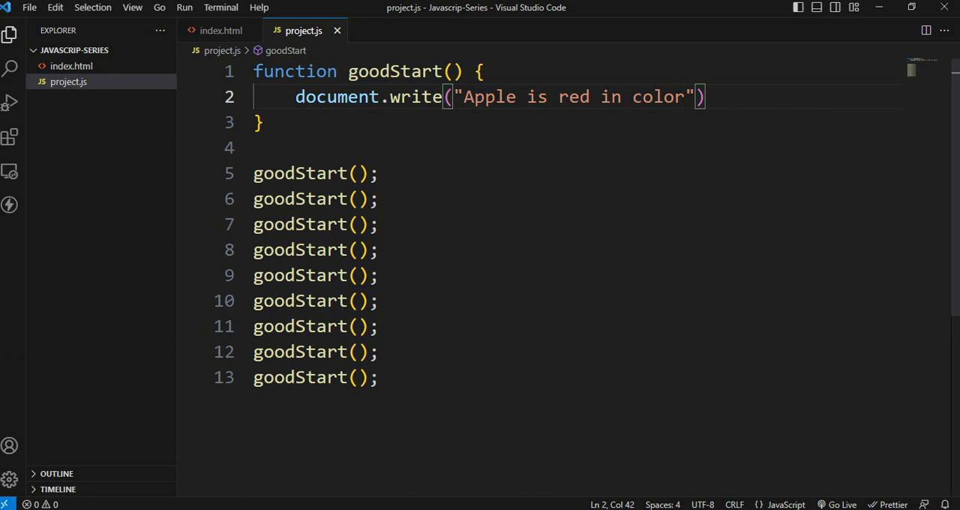
- Retype red and append + "<br>" to the written sentence, then return to the editor
{"action": "key", "text": "Backspace"}
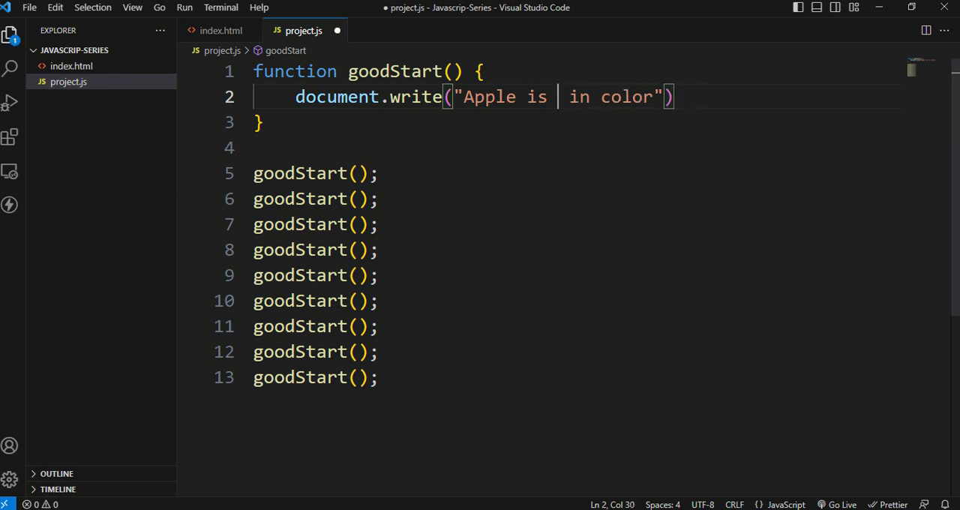
{"action": "type", "text": "red"}
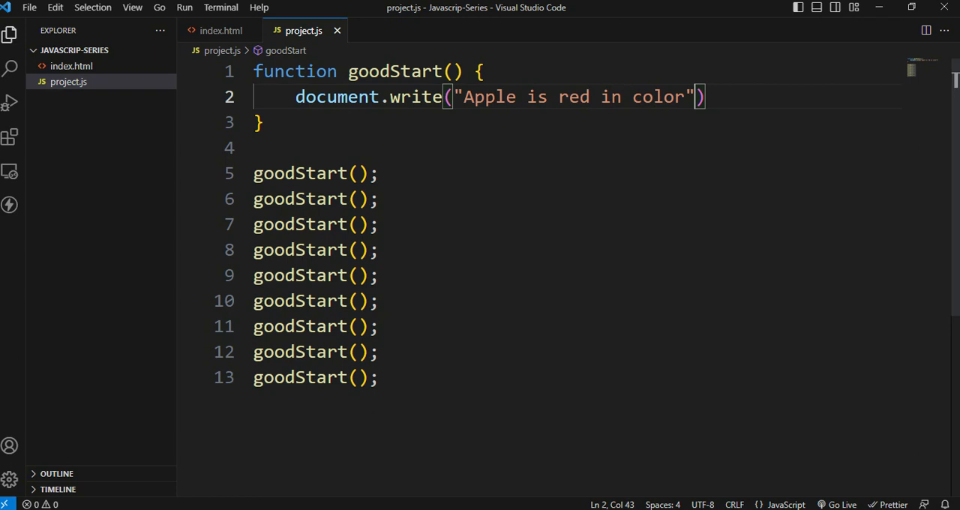
{"action": "type", "text": "+"}
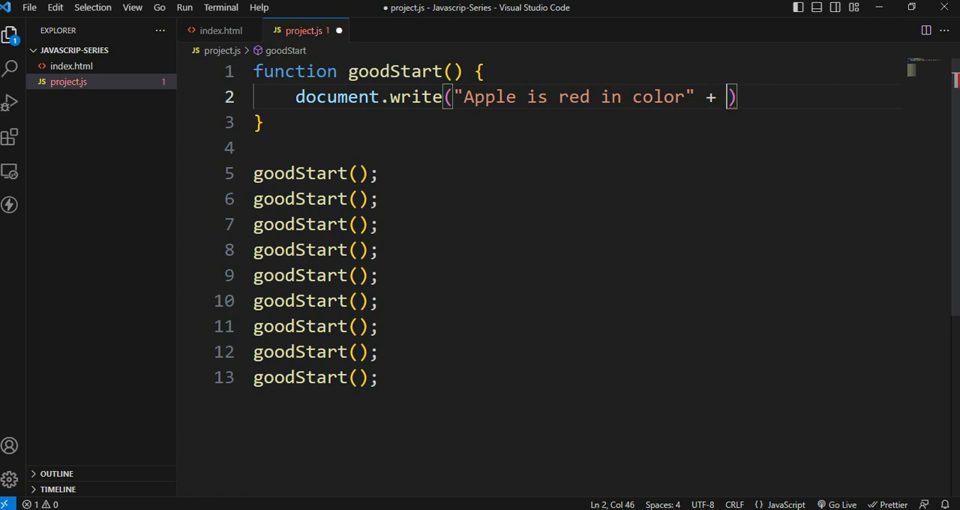
{"action": "type", "text": "\"\""}
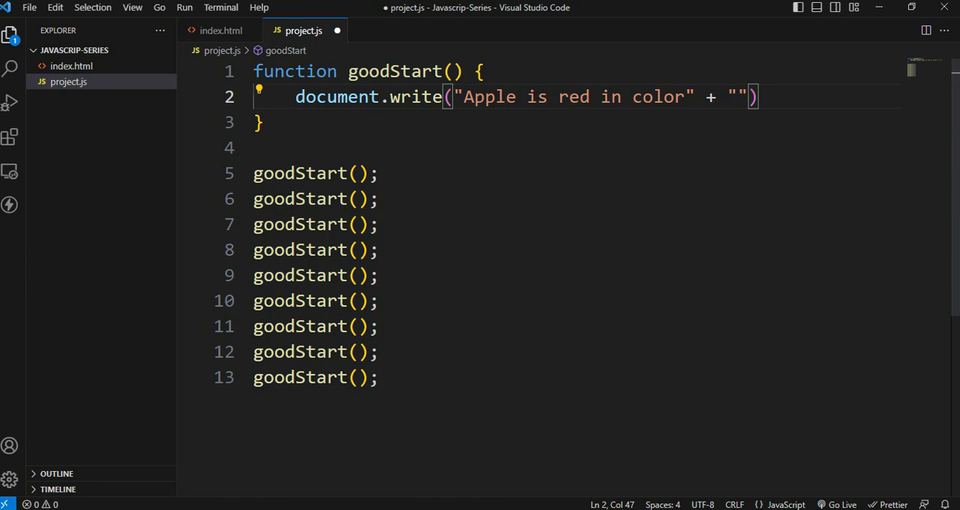
{"action": "type", "text": "<"}
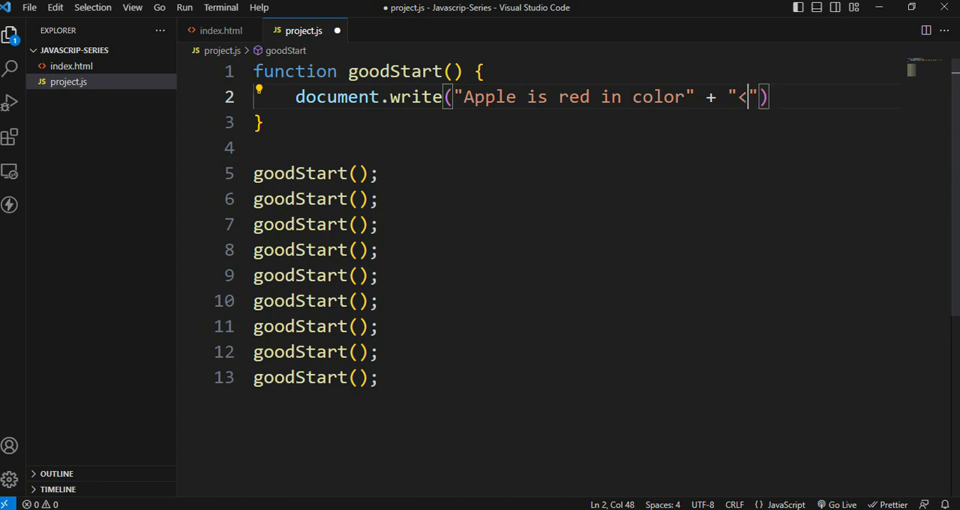
{"action": "type", "text": "br>"}
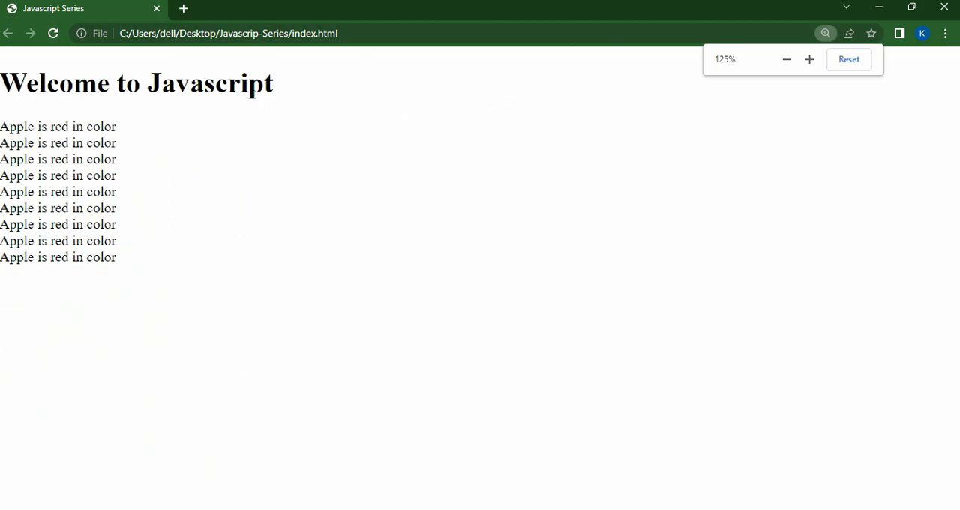
{"action": "left_click", "coordinate": [810, 60]}
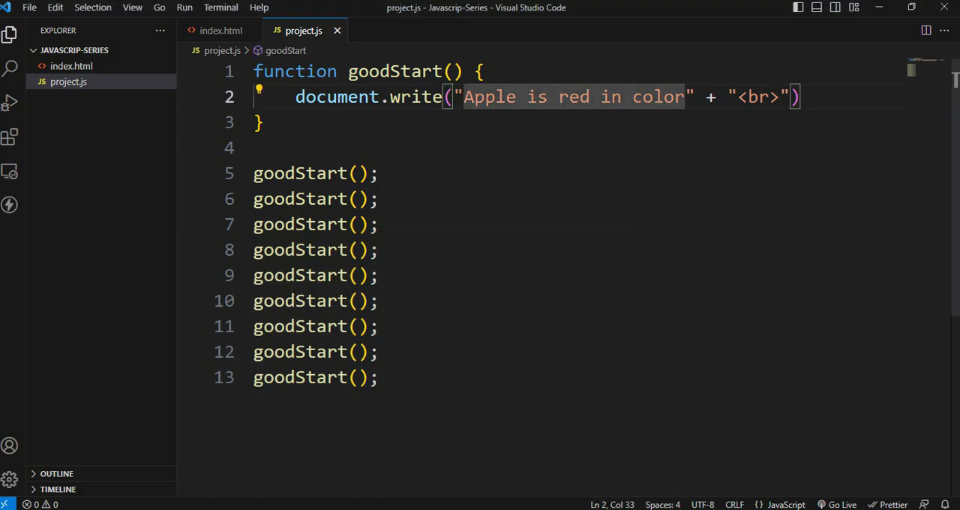
- Replace red with Green so the string reads "Apple is Green in color"
{"action": "type", "text": "G"}
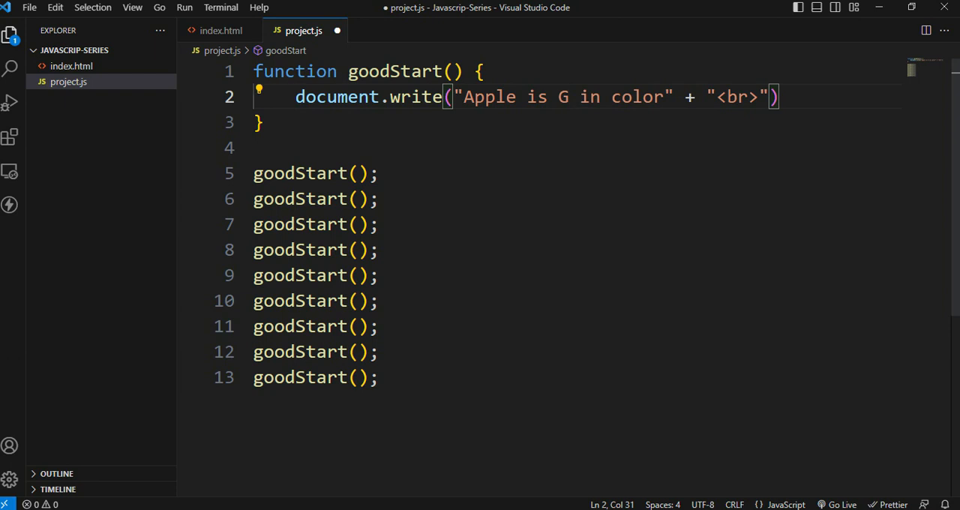
{"action": "type", "text": "reen"}
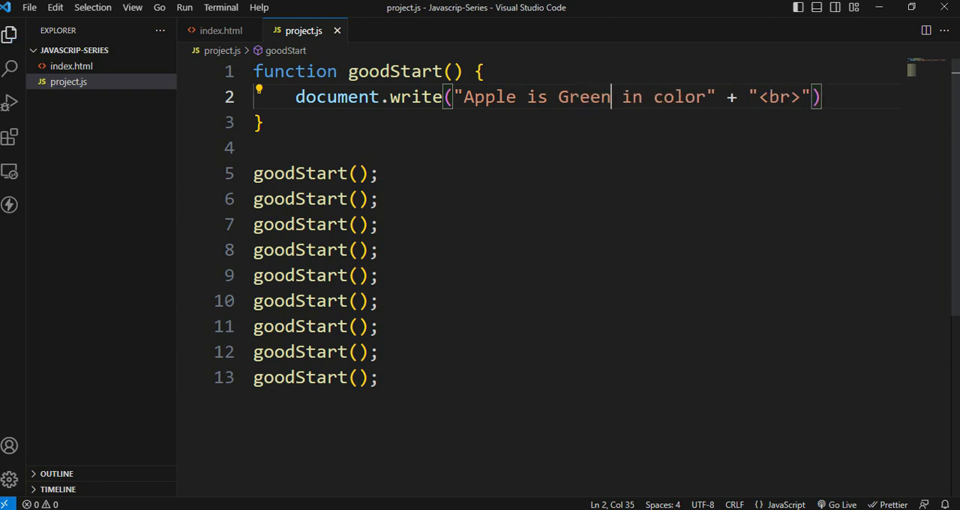